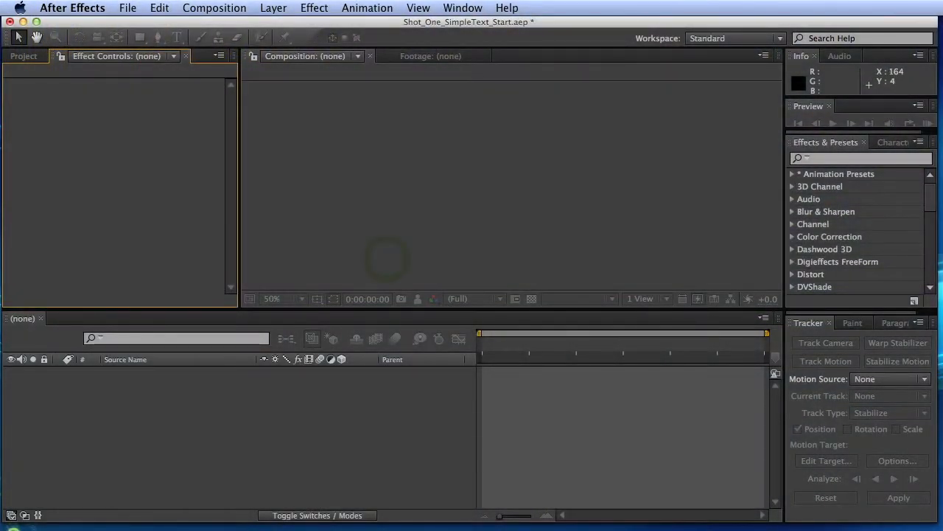
Bring up the Open Project dialog from the File menu.
click(127, 8)
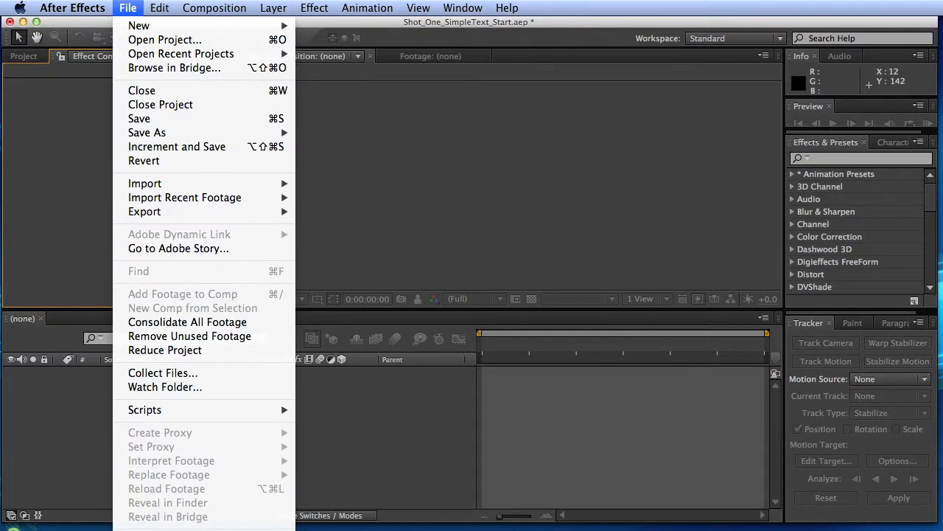
mouse_move(164, 39)
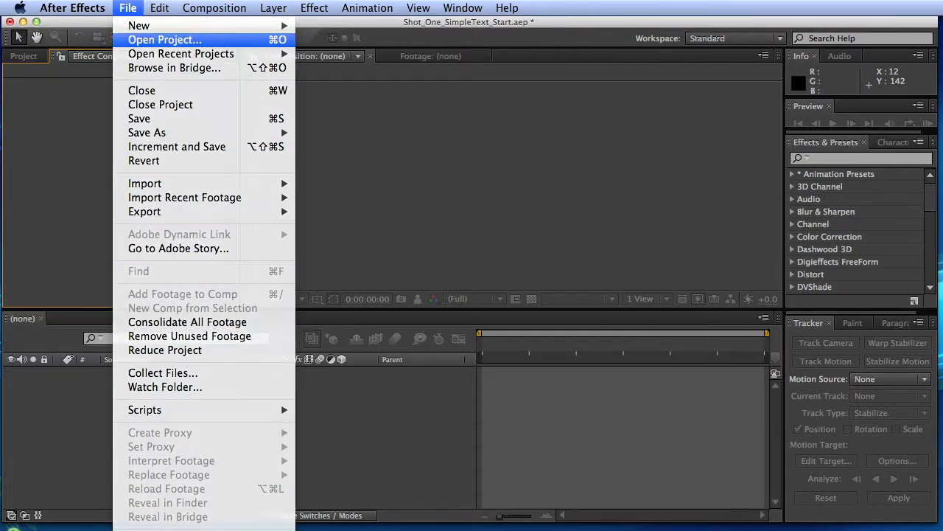
click(164, 39)
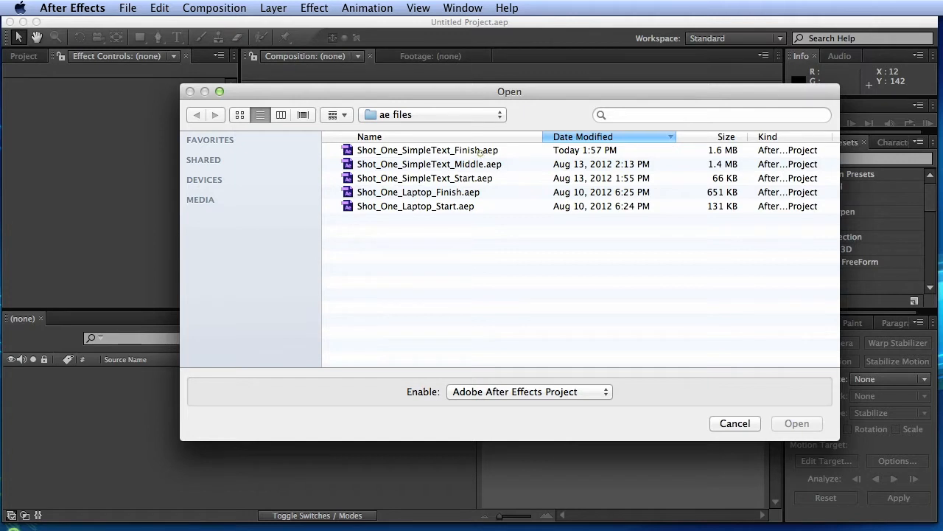
Browse the Start, Middle and Finish files, then open Shot_One_SimpleText_Start.aep.
click(424, 178)
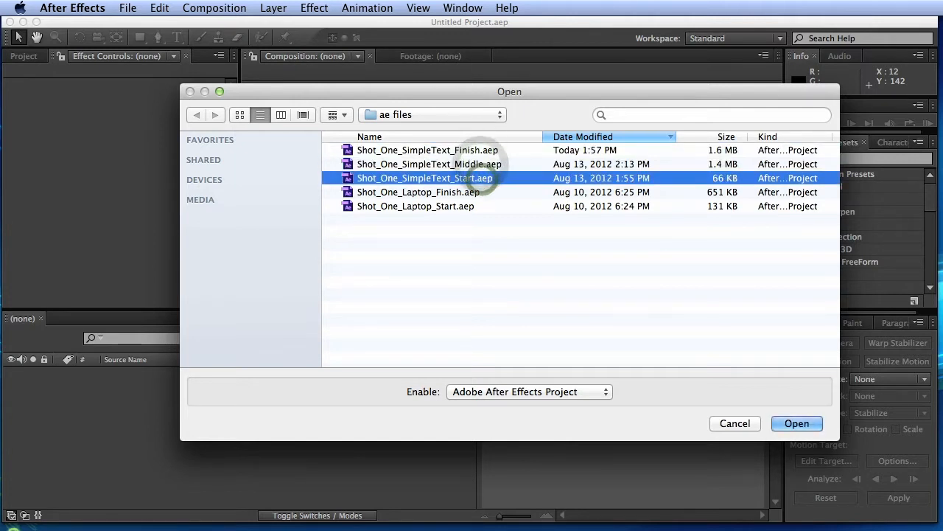
click(427, 150)
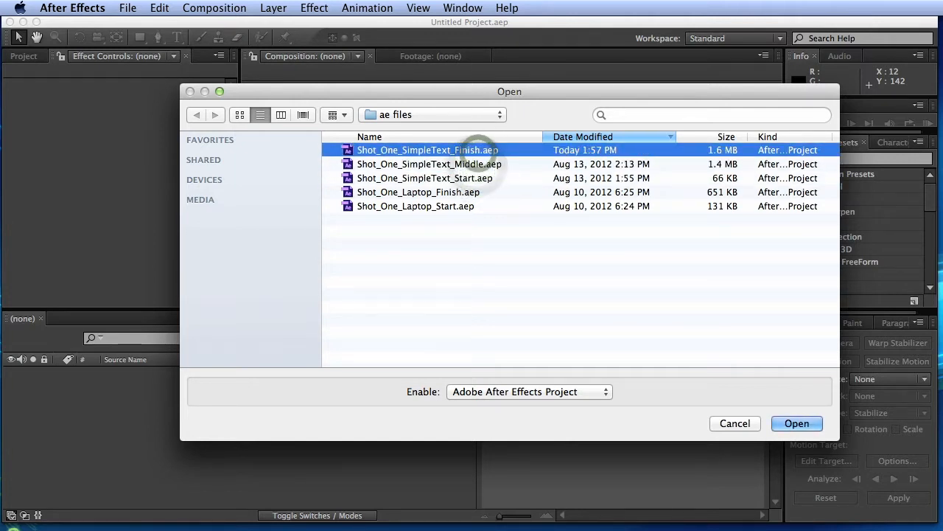
click(424, 178)
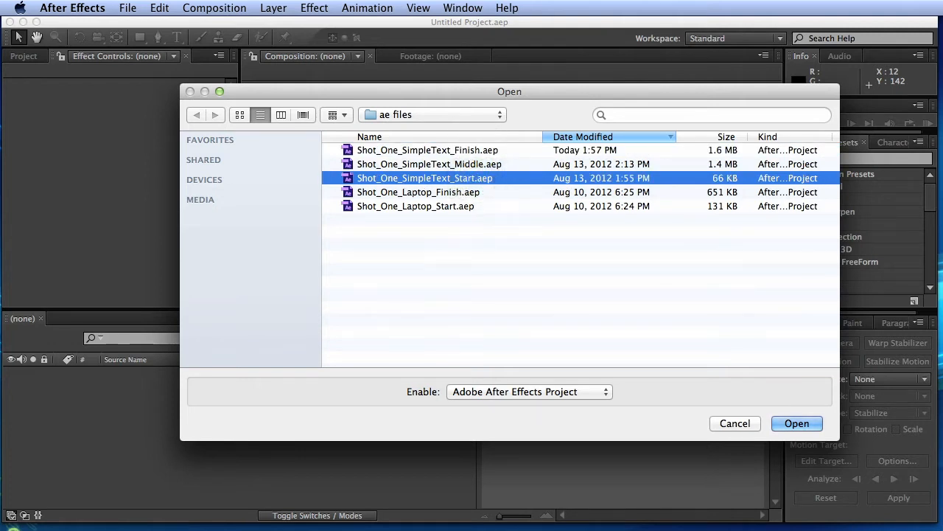
click(429, 163)
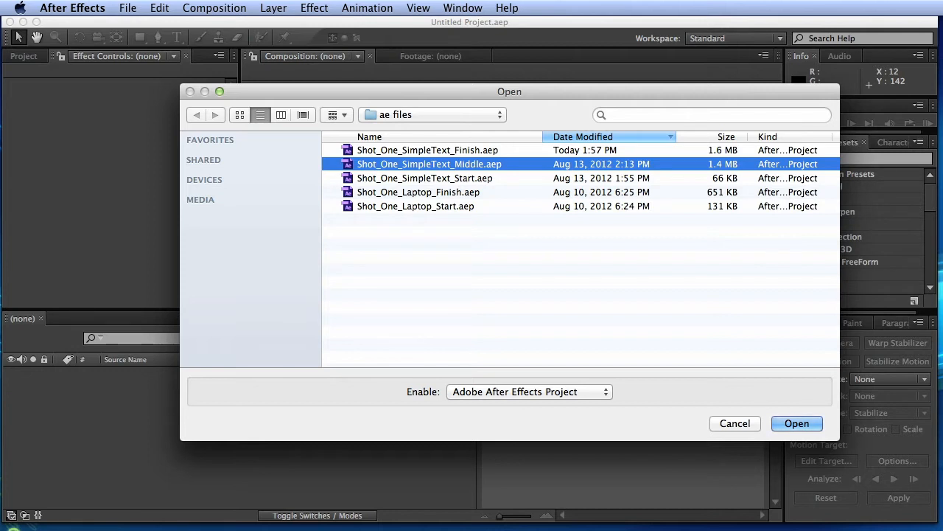
click(427, 150)
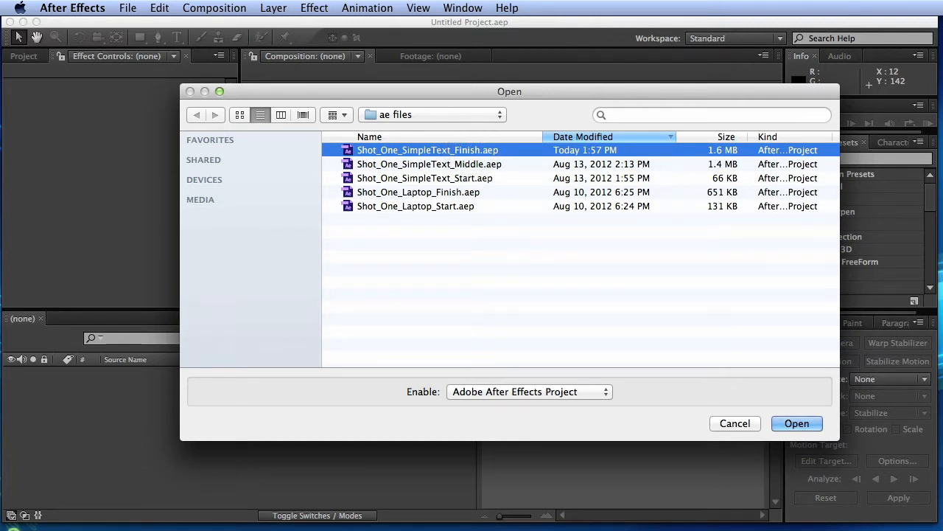
click(425, 177)
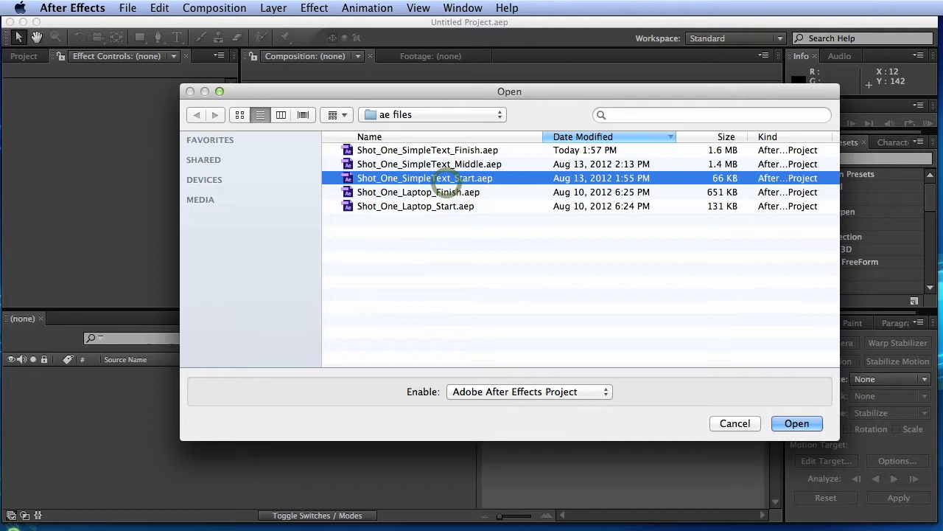
click(796, 422)
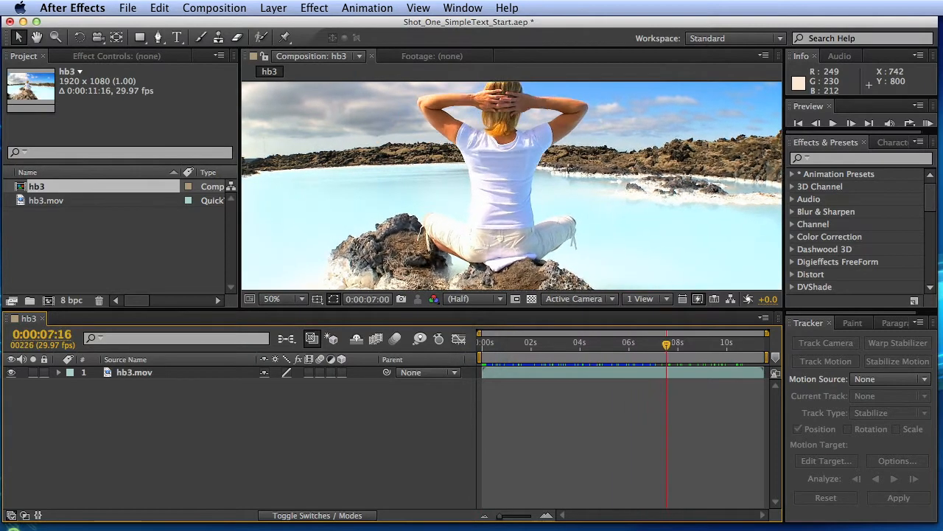
Scrub the current time back to 0:00:00:07 and select the hb3.mov layer.
click(544, 342)
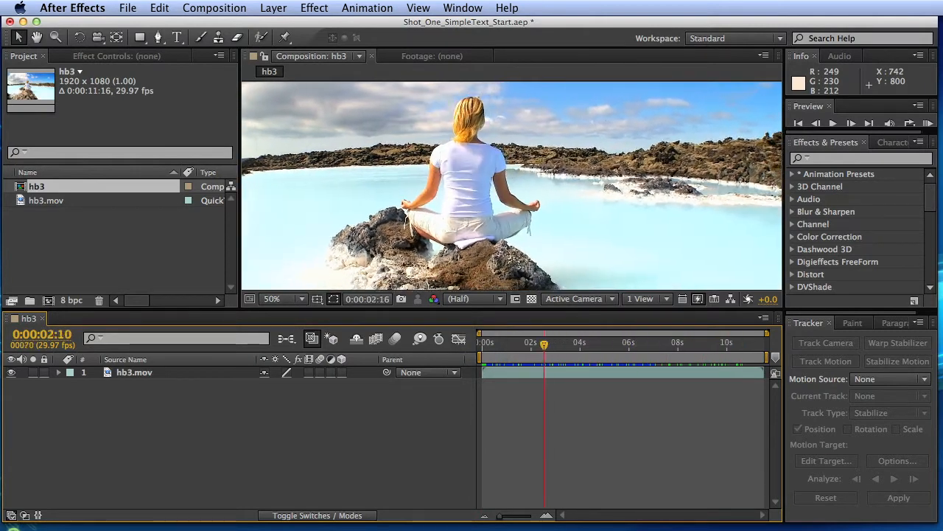
drag(544, 343, 528, 342)
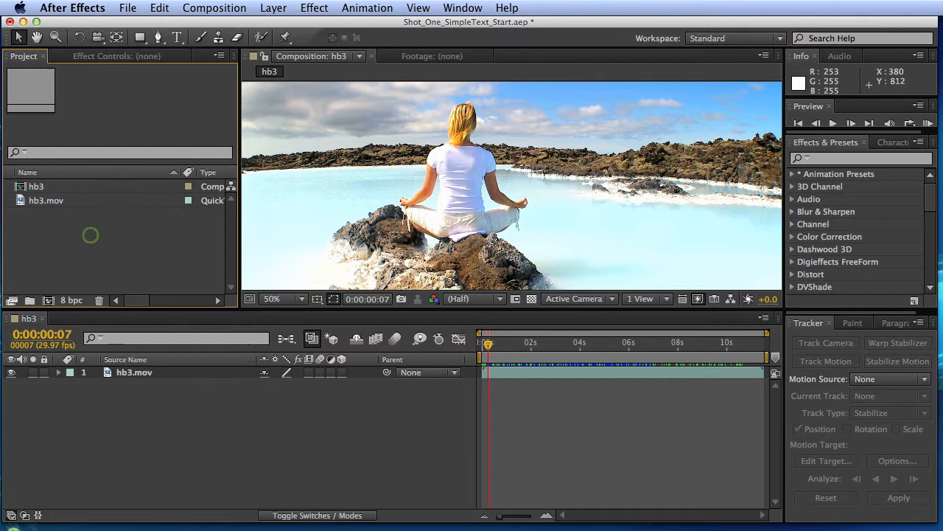
click(46, 200)
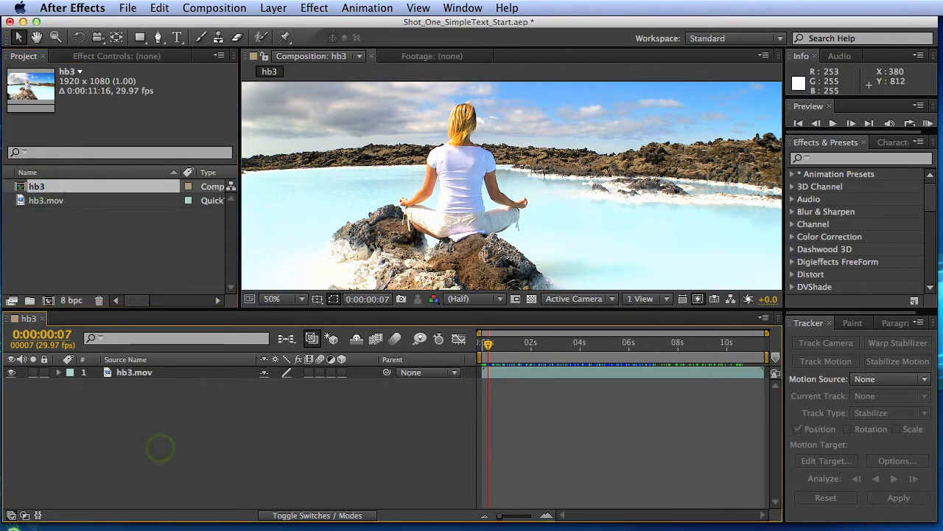
click(135, 372)
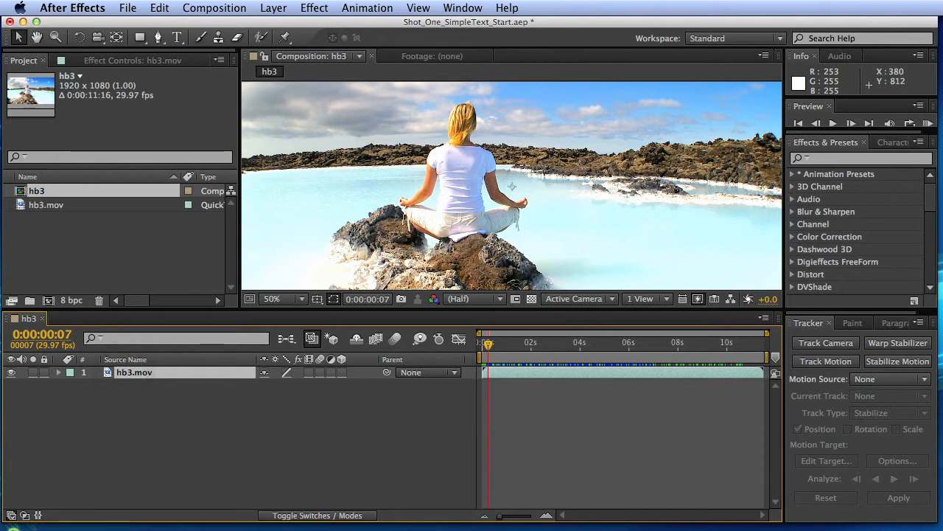
Apply Track Camera to the hb3.mov footage layer.
right_click(134, 372)
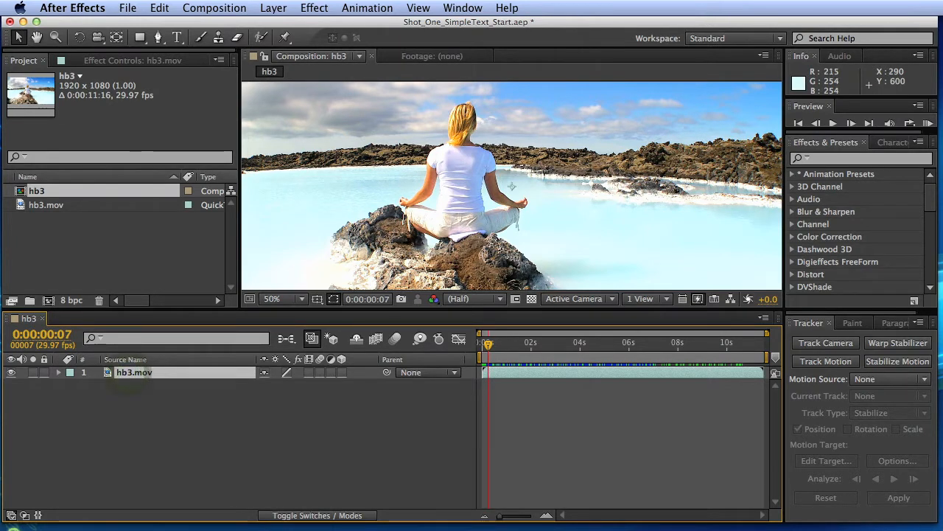
click(463, 8)
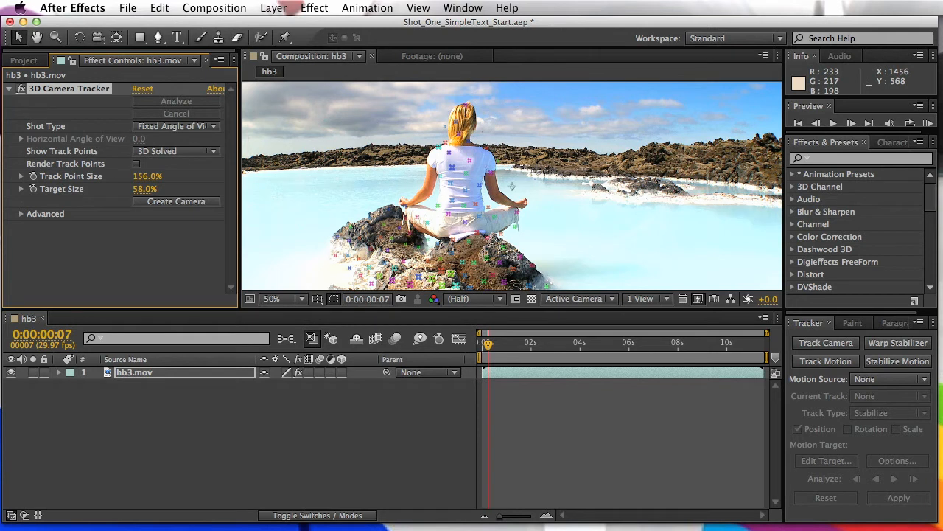
Create a Text layer and 3D Tracker Camera from the selected track points.
right_click(510, 186)
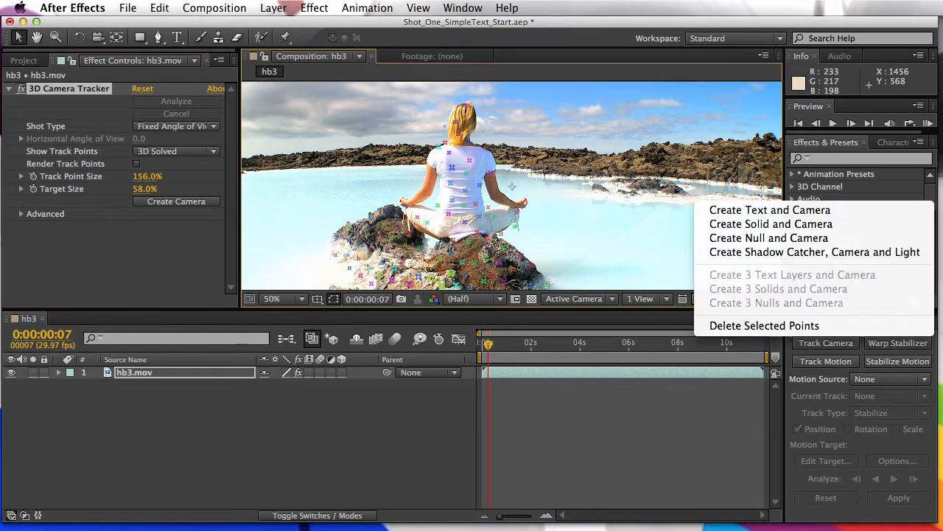
mouse_move(770, 210)
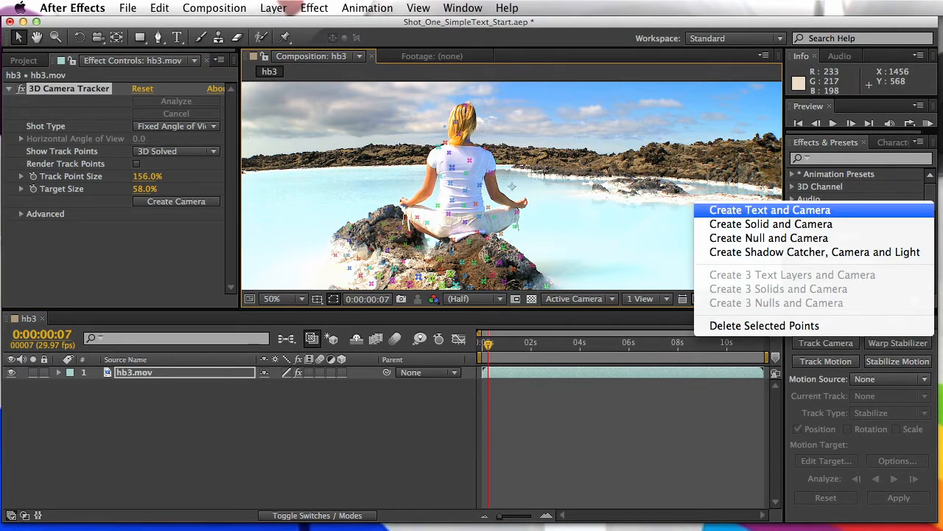
mouse_move(769, 238)
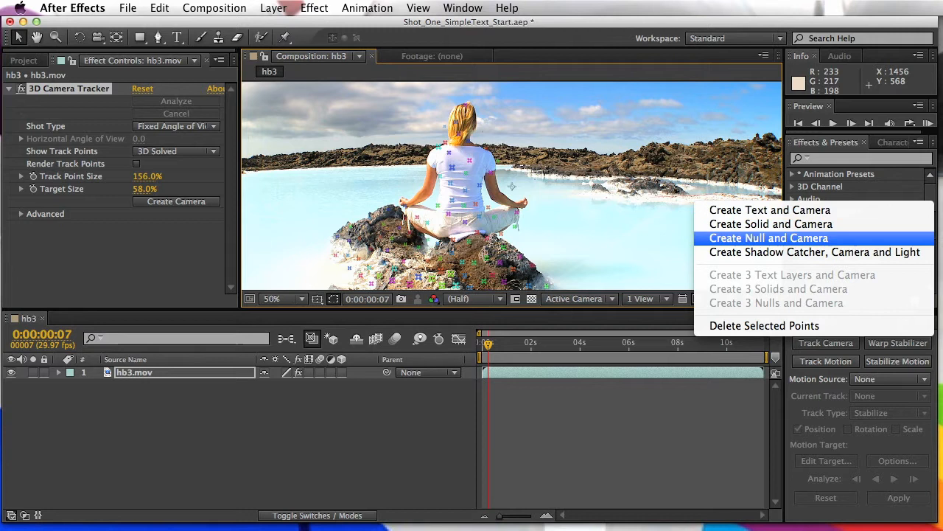
mouse_move(771, 224)
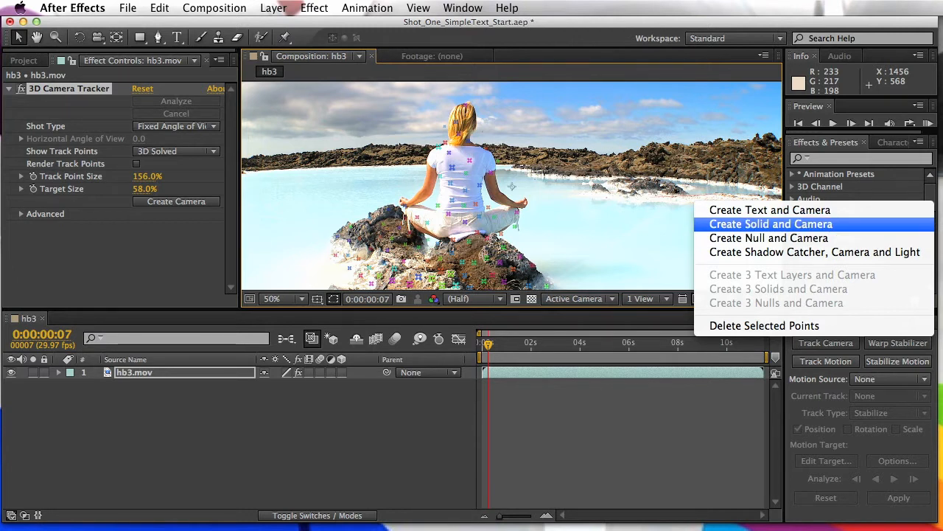
mouse_move(769, 237)
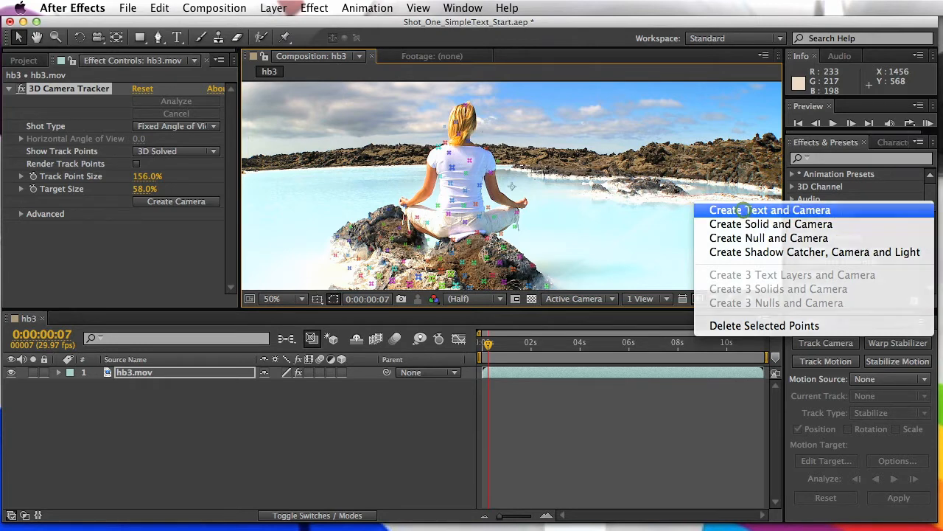
click(770, 210)
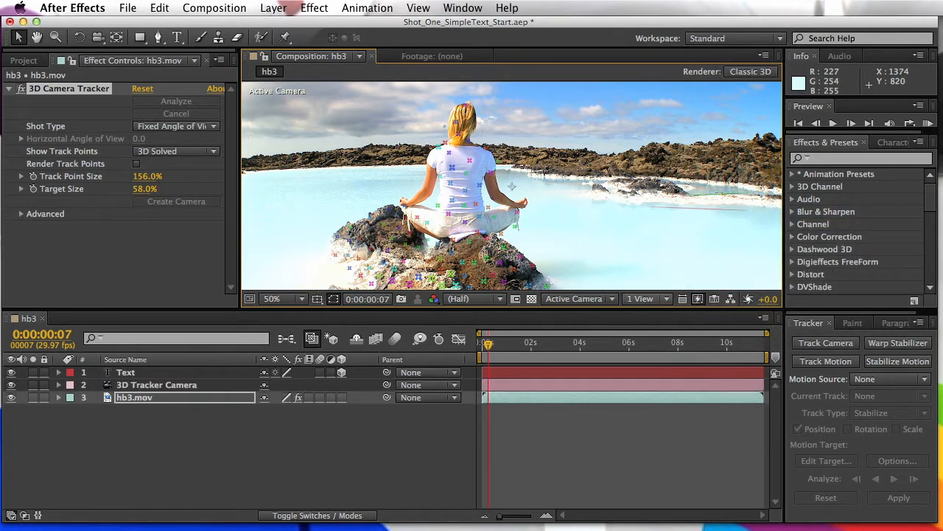
Set the viewer magnification to 200% and select the Text layer.
click(282, 298)
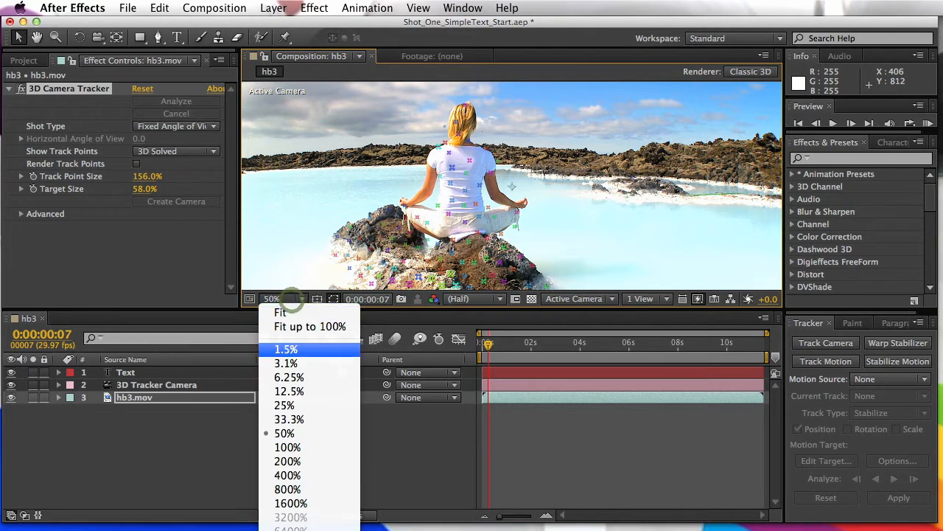
click(287, 447)
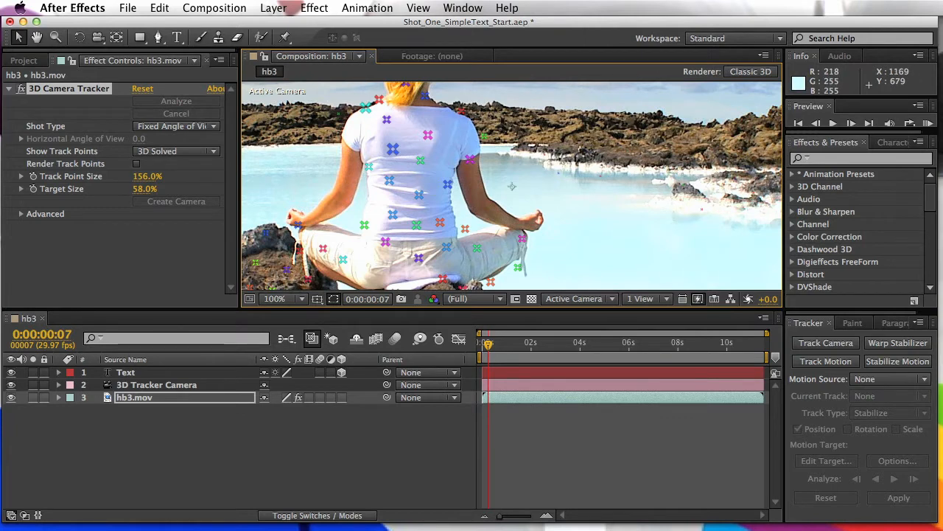
click(283, 298)
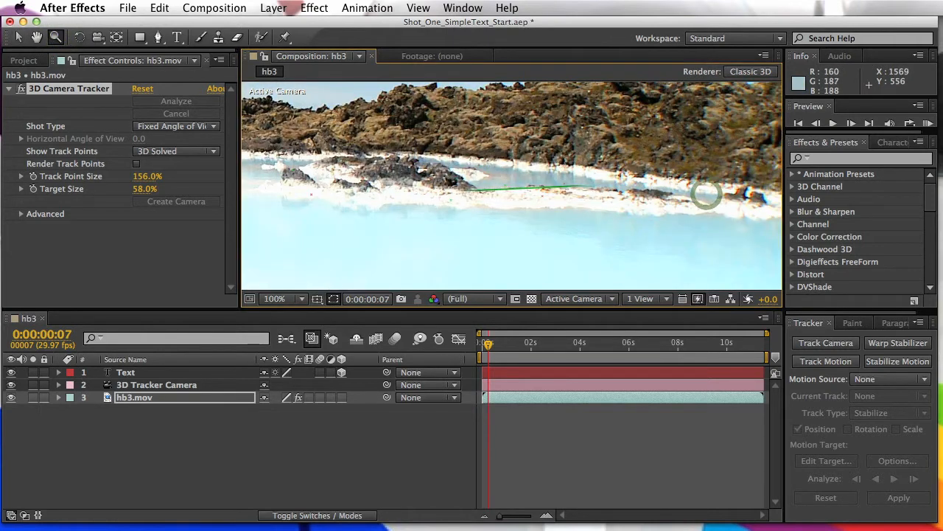
click(283, 298)
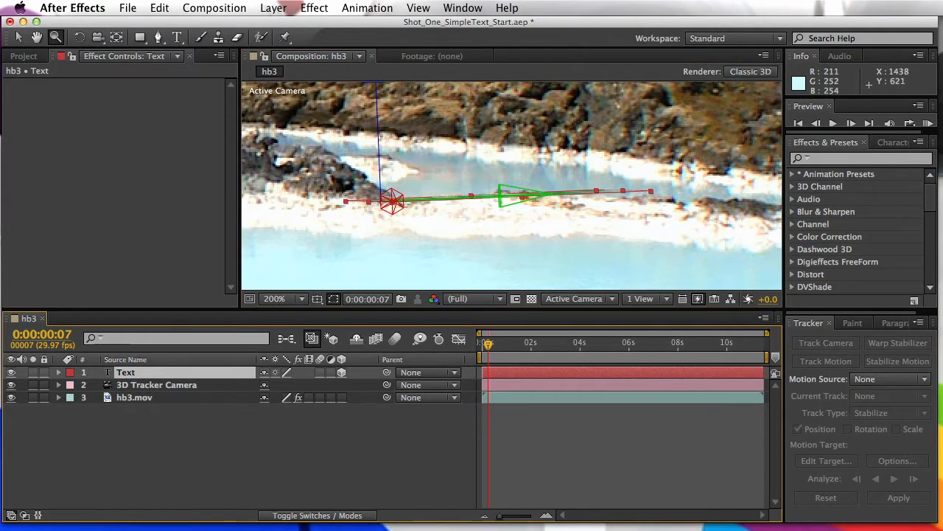
View through the 3D Tracker Camera and tilt the text upright to 89° X rotation.
click(577, 298)
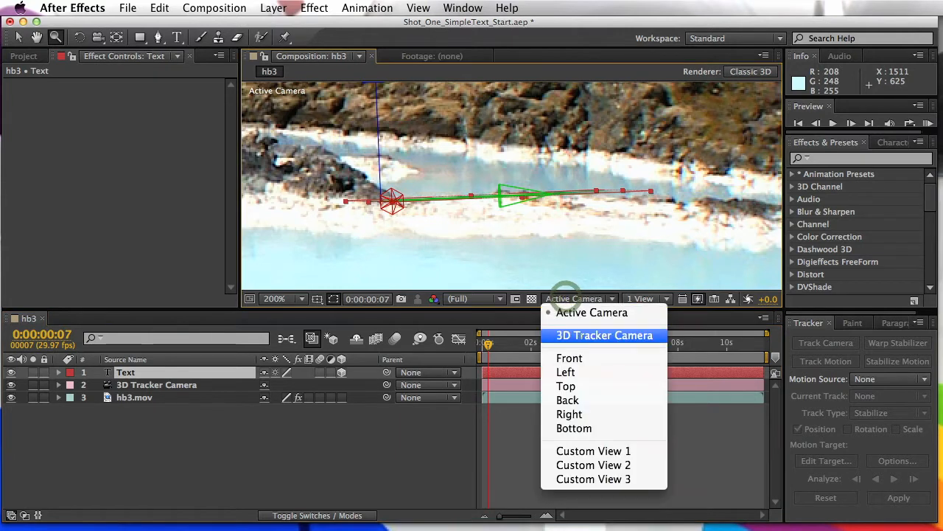
click(604, 335)
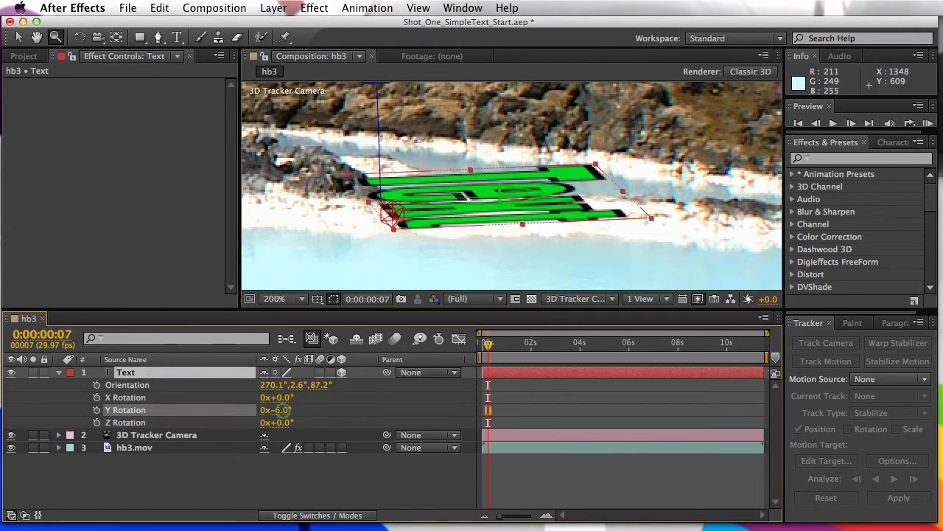
drag(277, 410, 271, 409)
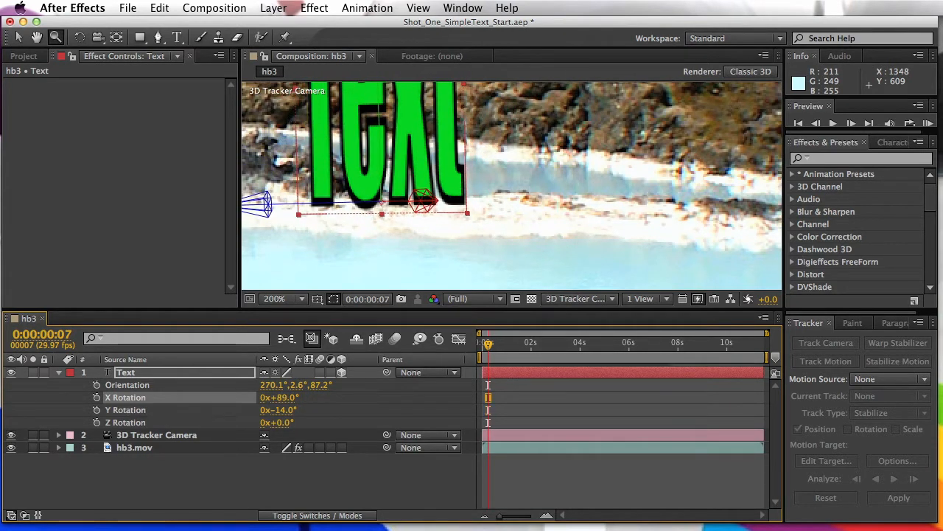
Zoom the viewer out through several magnifications, ending at 50%, to see the whole shot.
click(283, 299)
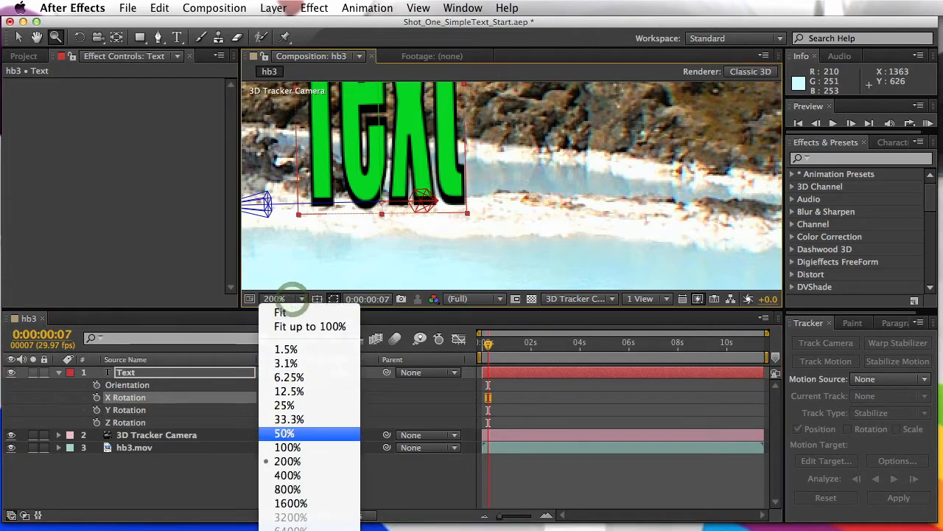
click(287, 447)
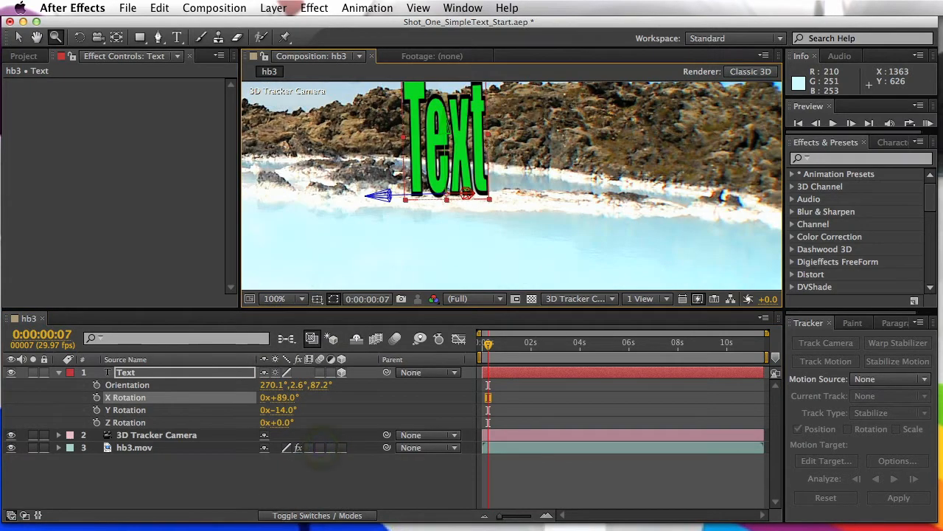
click(284, 298)
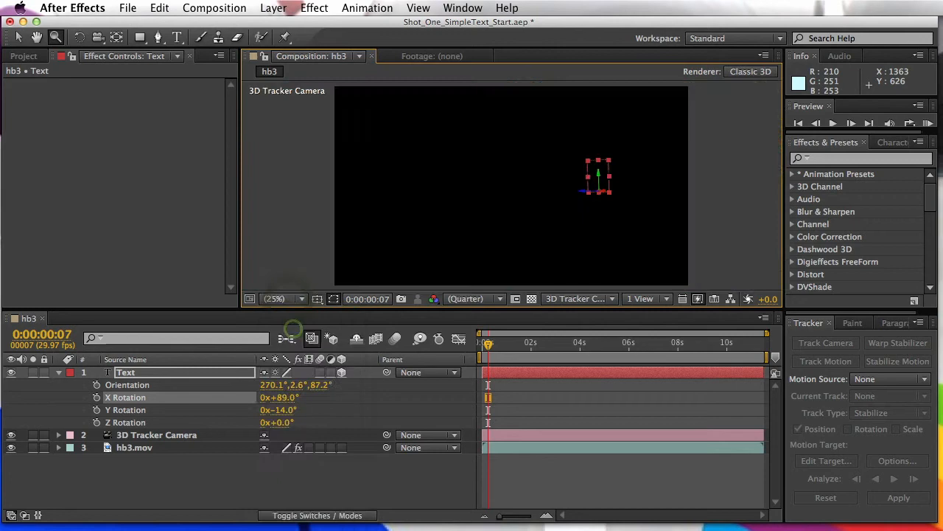
click(283, 299)
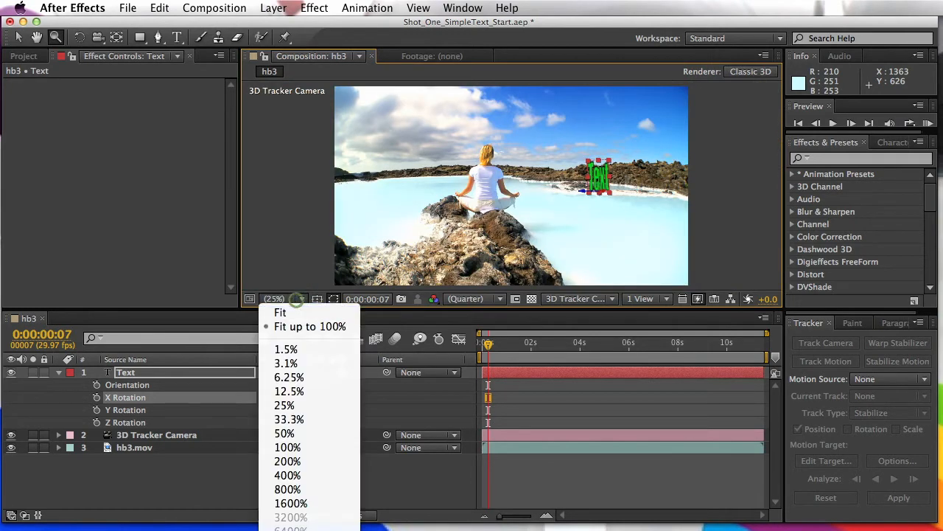
click(284, 432)
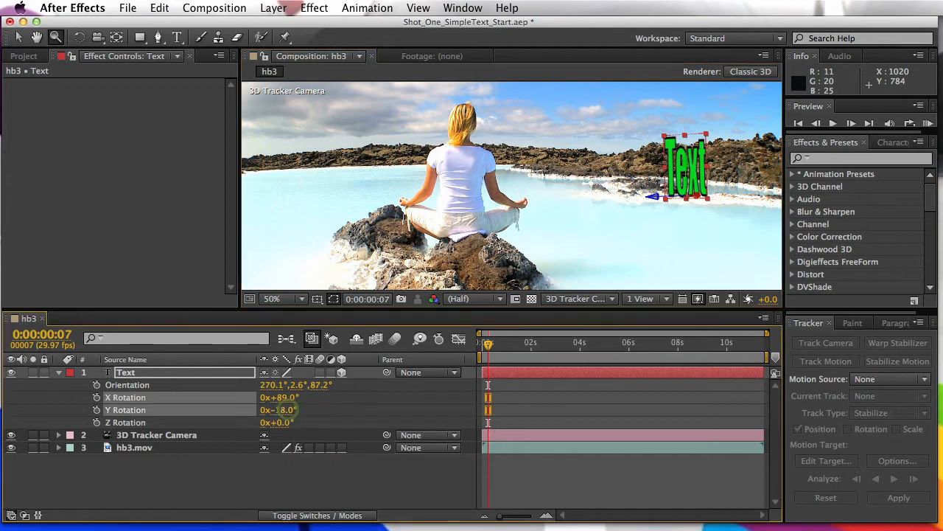
Turn the text to Y −64°, scale it down to about 1223%, and nudge X rotation to 88°.
drag(279, 409, 278, 409)
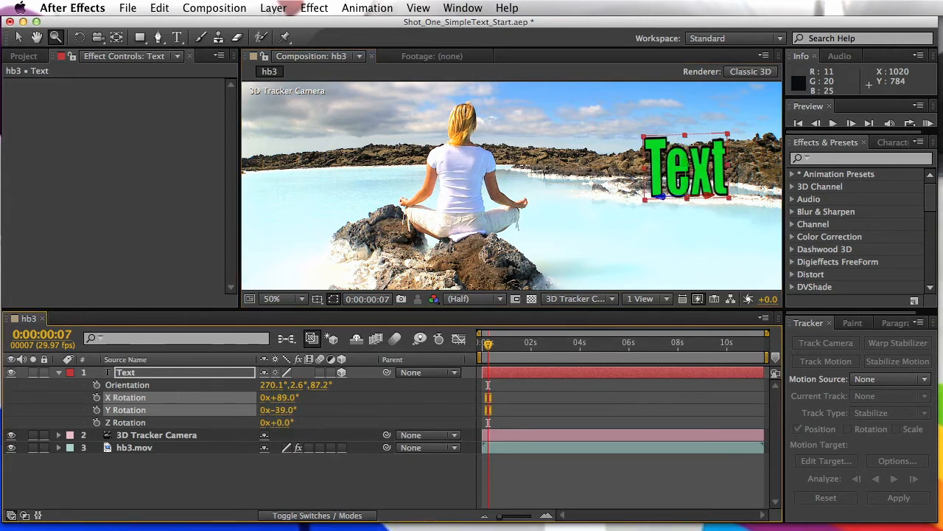
drag(278, 410, 261, 410)
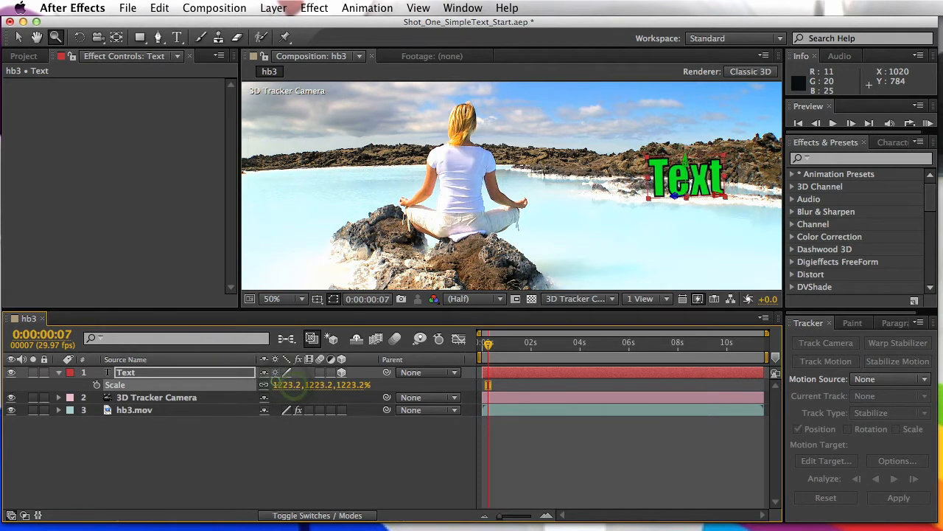
drag(317, 385, 291, 385)
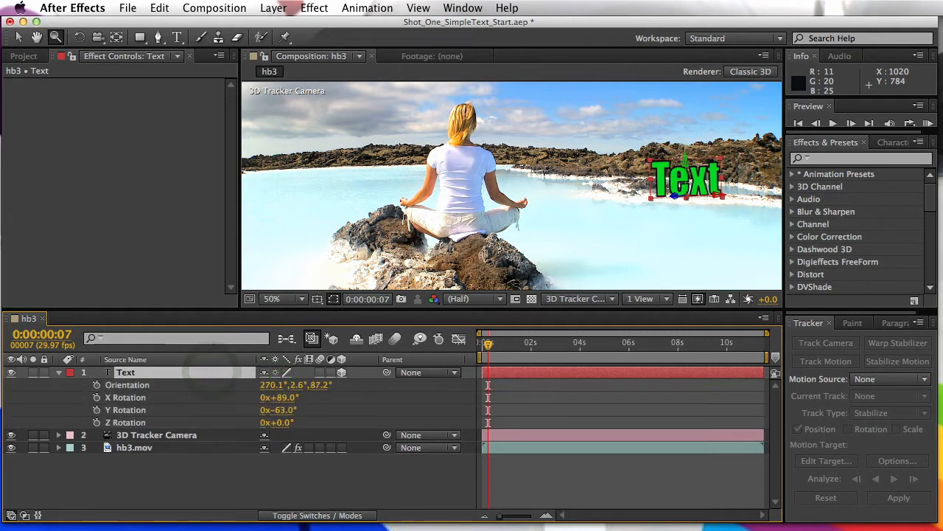
drag(280, 397, 273, 397)
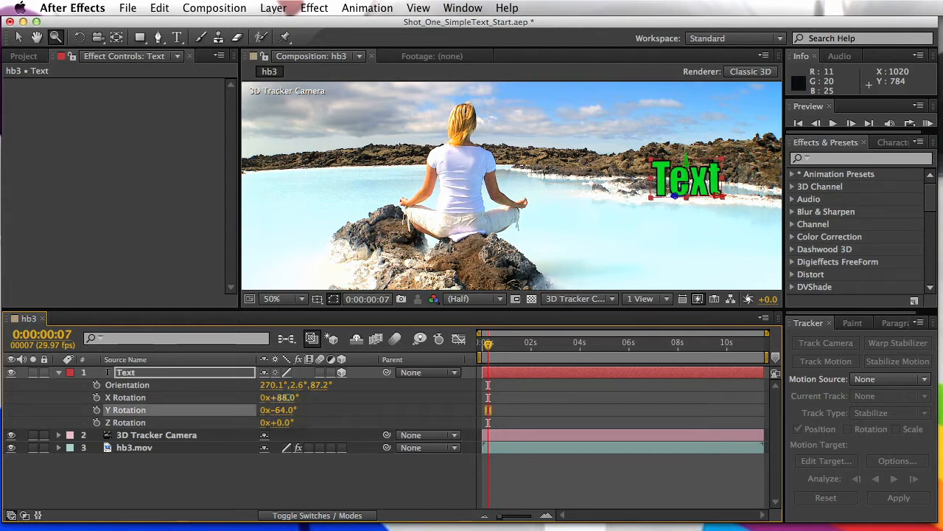
click(281, 397)
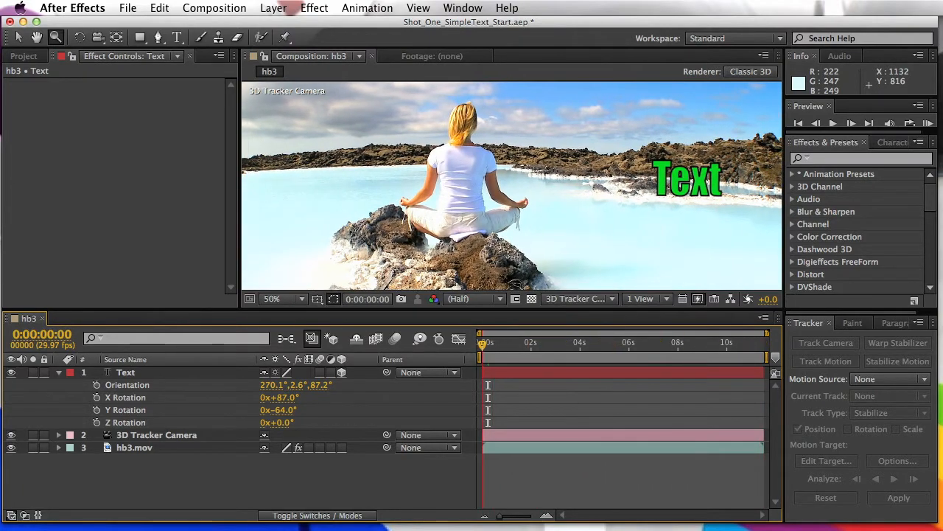
Preview the tracked shot from its first frame and deselect the layer.
click(617, 342)
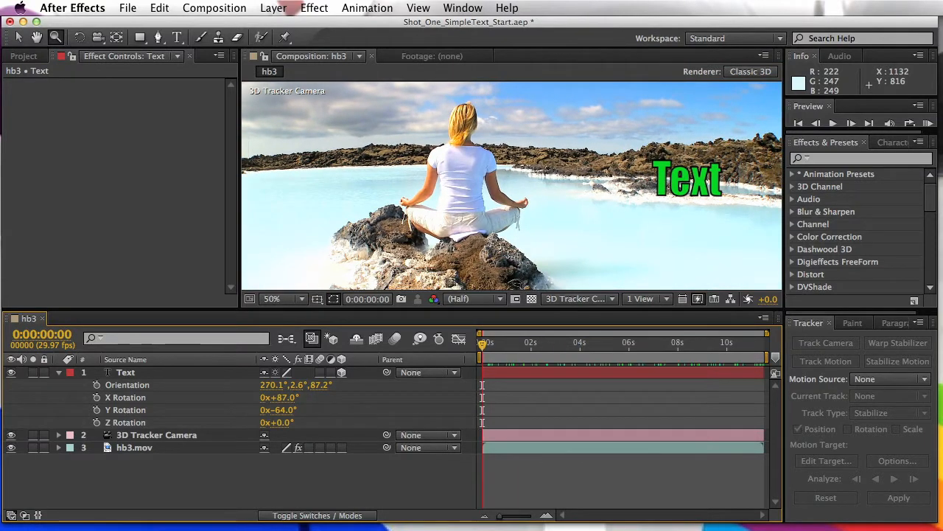
click(58, 372)
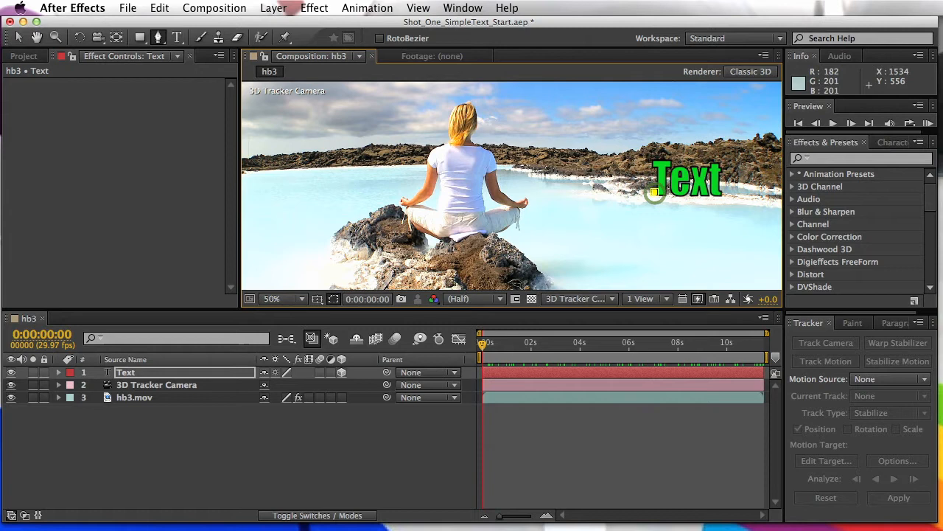
mouse_move(667, 193)
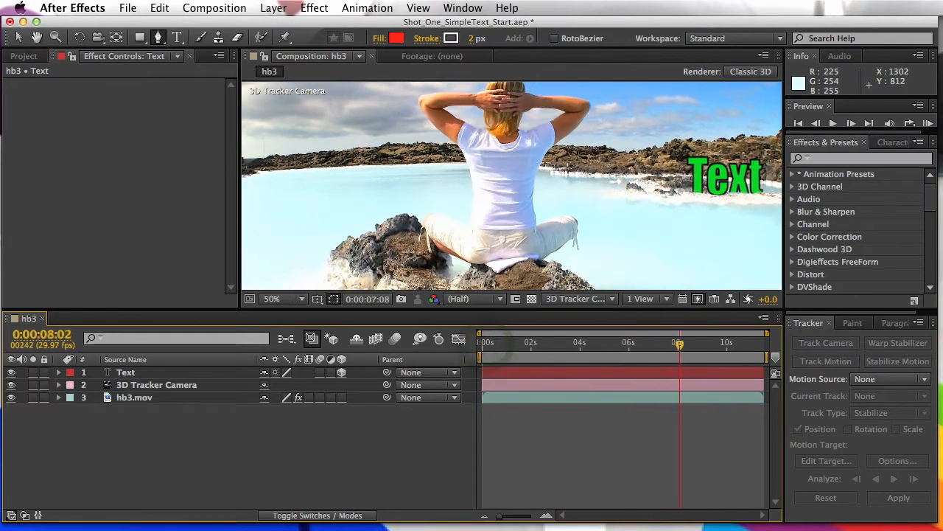
Stop the preview at the first frame and begin a mask around the text.
key(home)
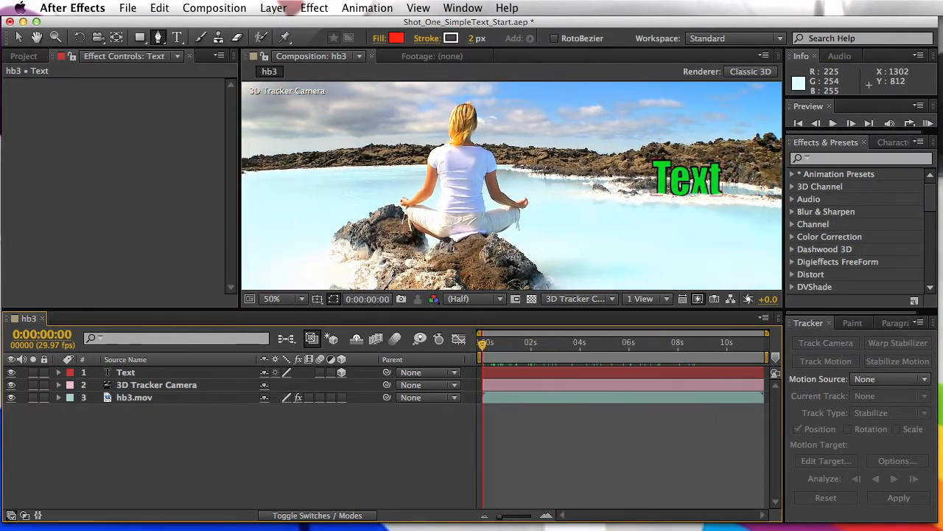
click(126, 372)
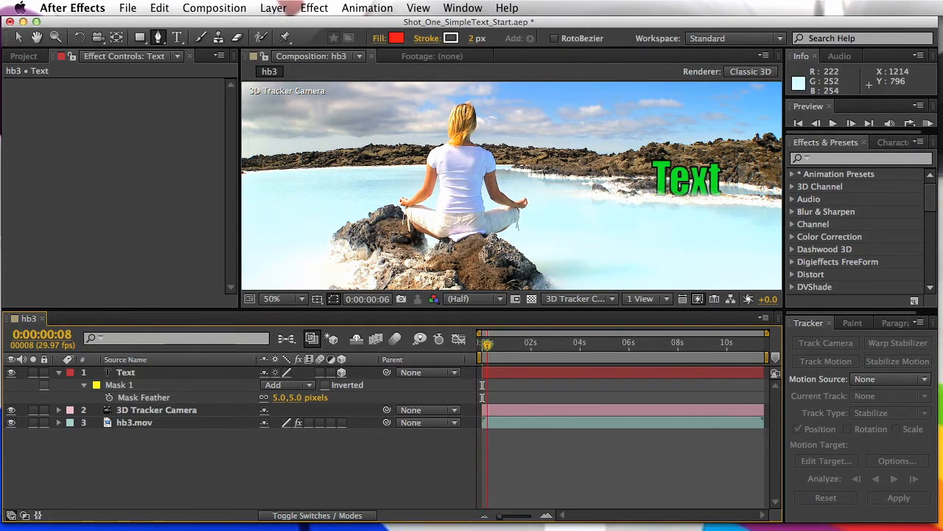
Preview the 5 px feathered, masked text in motion, then stop playback.
click(693, 342)
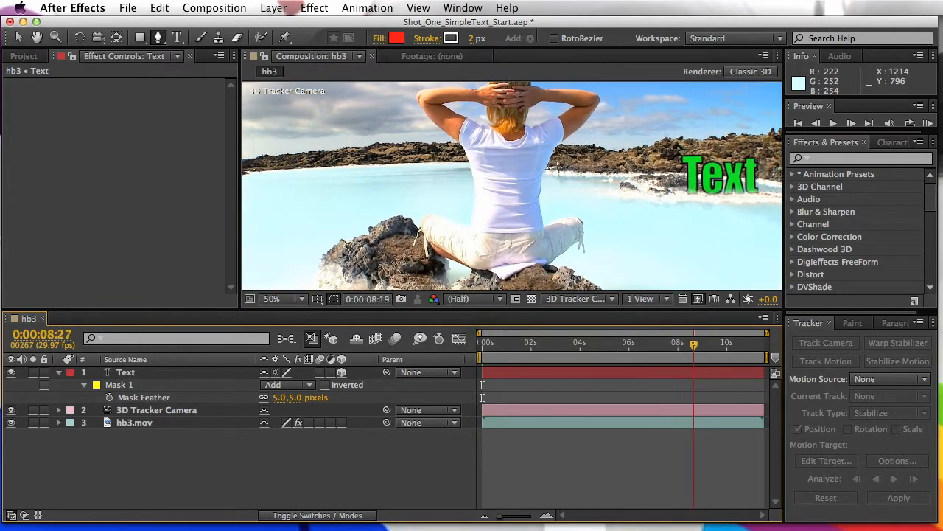
click(483, 342)
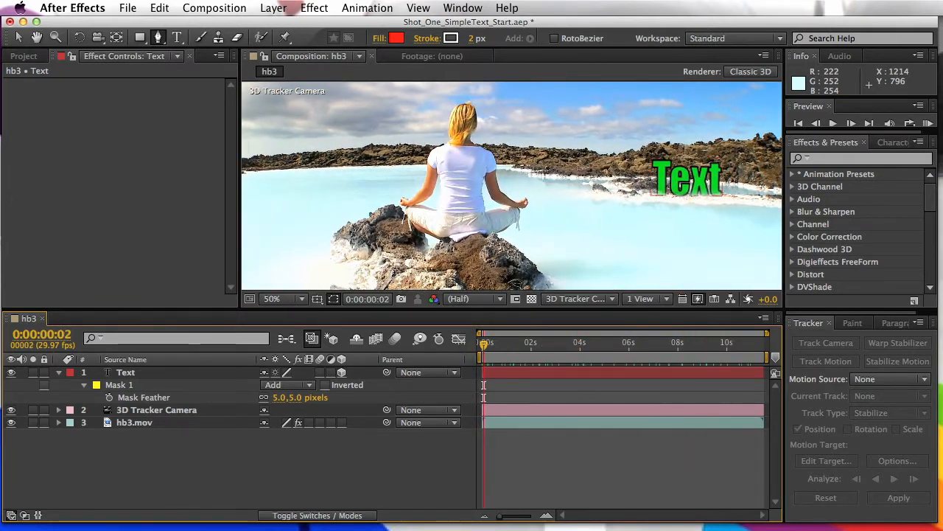
click(126, 372)
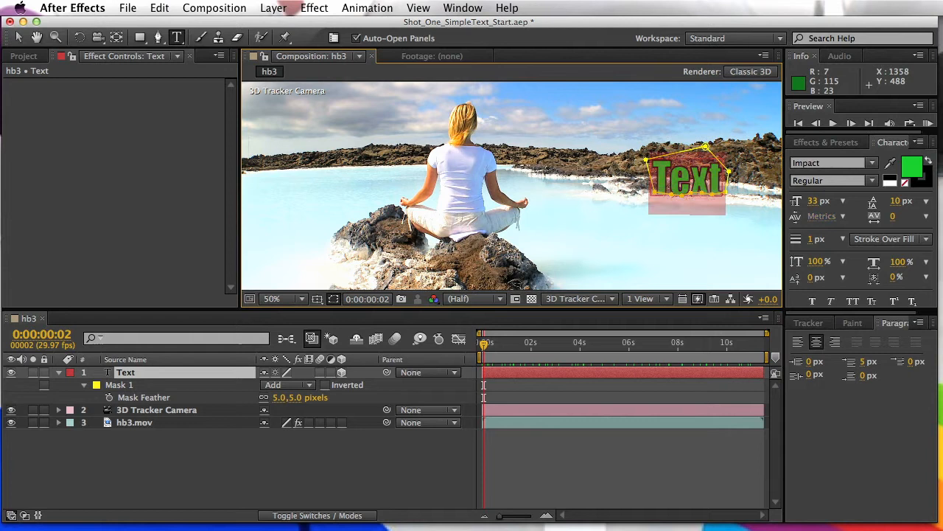
Type 'Blue' as the new wording of the shoreline text.
text(Blue Lagoon)
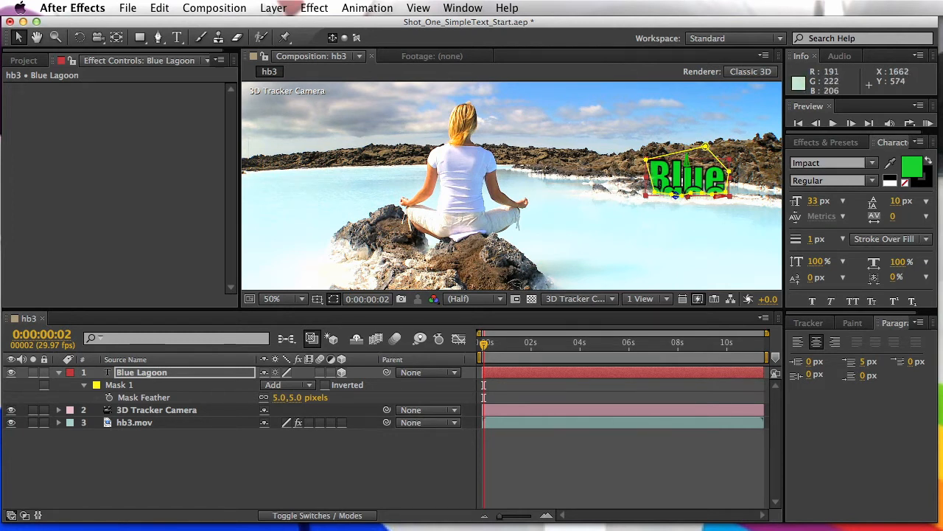
Raise the Blue Lagoon layer's Y Position from 530.3 to 336.3.
click(925, 201)
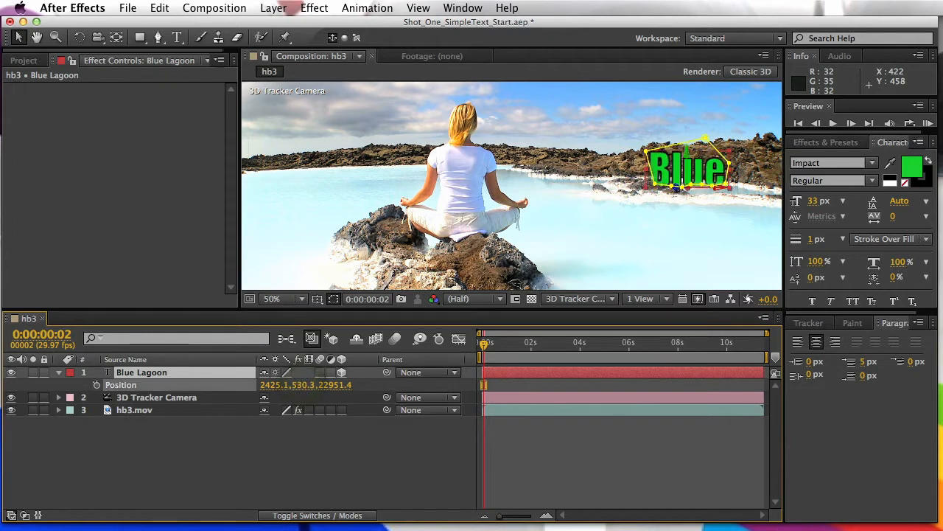
drag(689, 166, 689, 144)
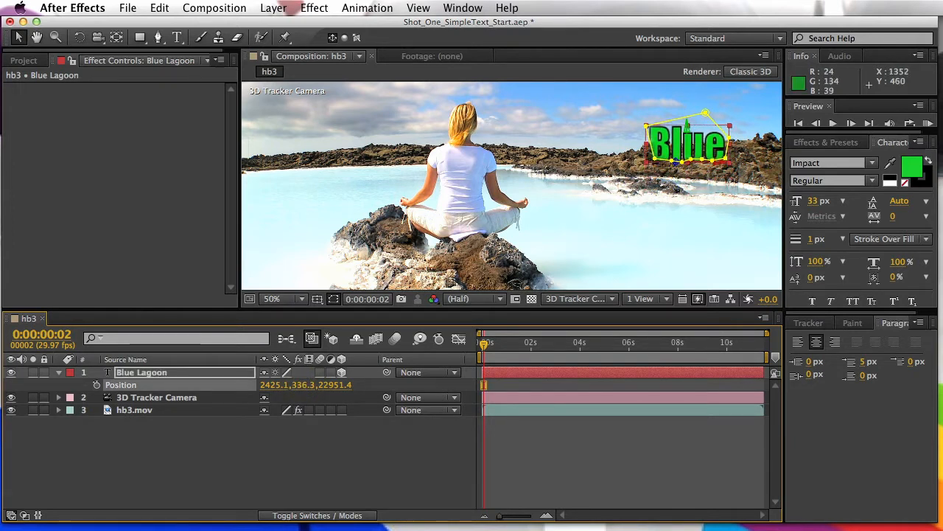
mouse_move(258, 208)
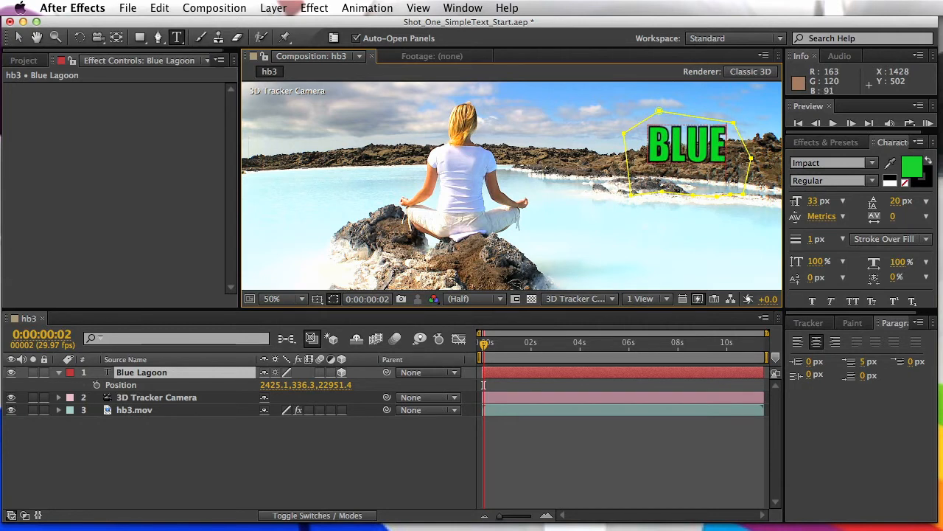
Type 'LAG' to start the second title line, LAGOON.
text(LAGOON)
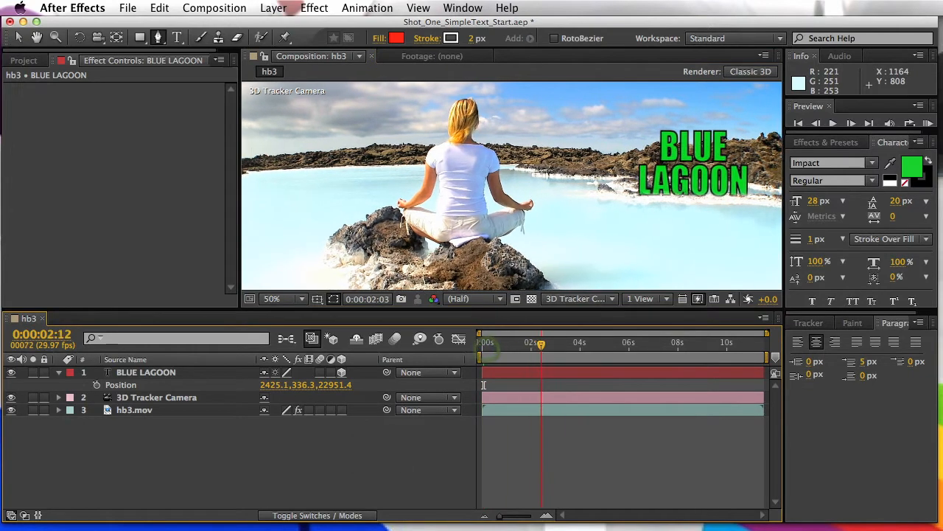
Scrub through the shot to check the tracked BLUE LAGOON title, then switch to the Selection tool.
drag(540, 342, 761, 342)
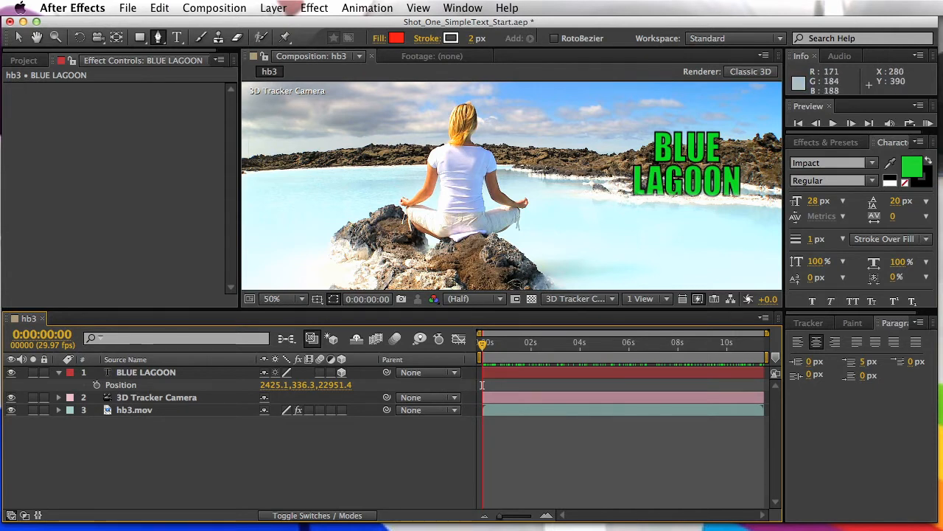
click(17, 38)
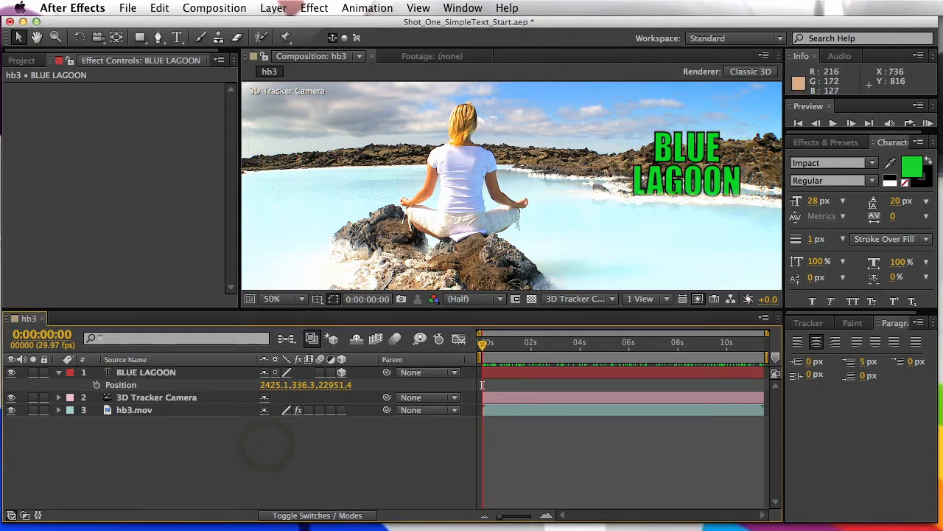
Duplicate the BLUE LAGOON title as BLUE LAGOON 2 and flip it with X Rotation 267°.
click(146, 371)
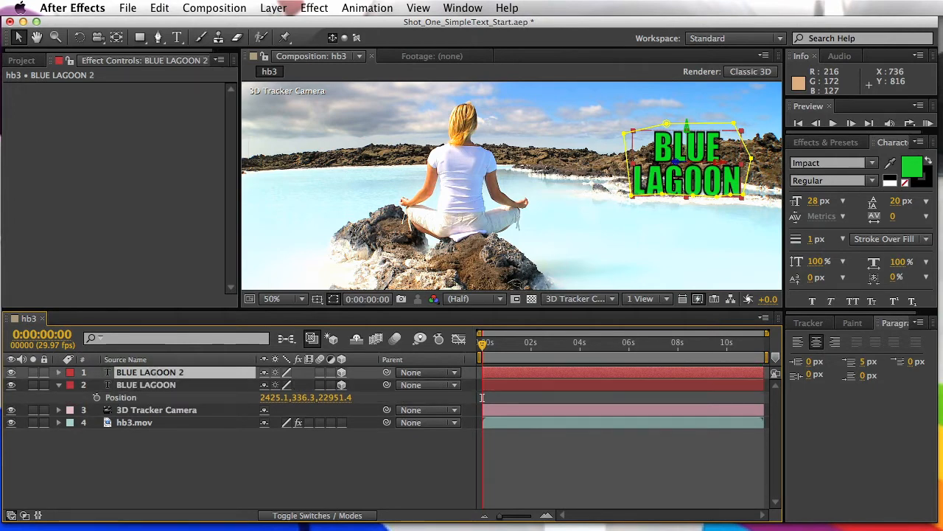
click(159, 8)
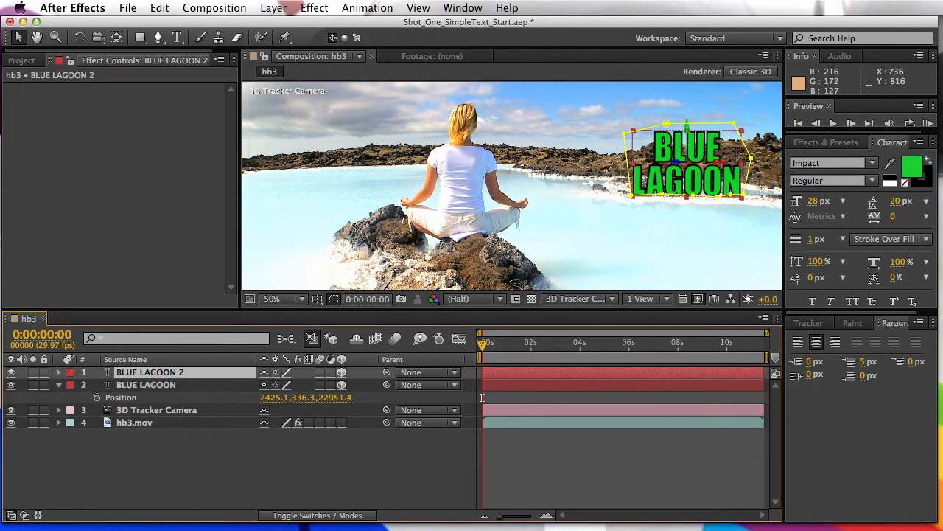
click(58, 372)
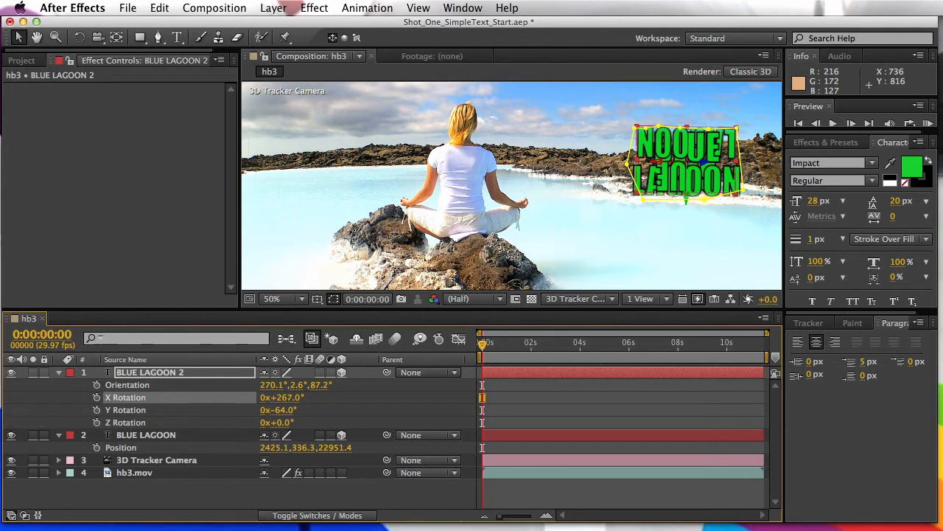
Mirror the copy's orientation and lower it to Y Position 981.3 beneath the title.
click(58, 373)
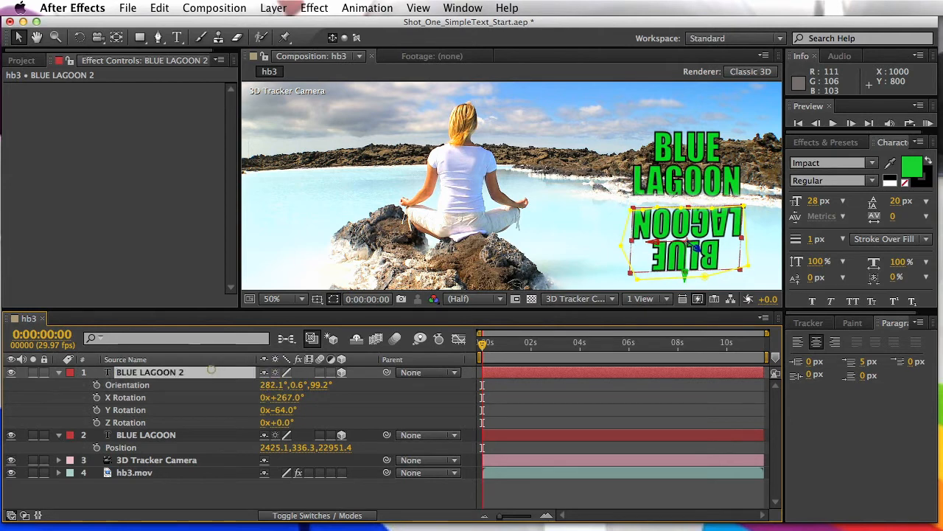
click(59, 372)
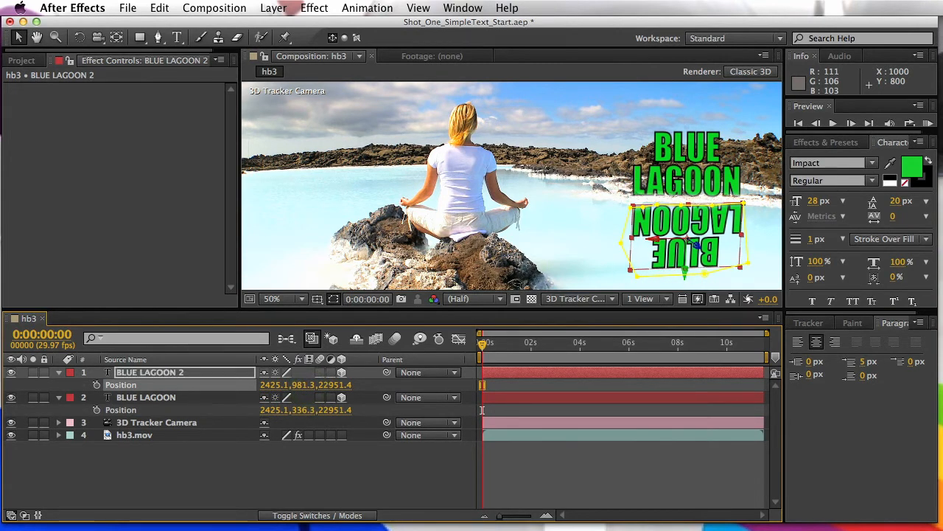
Fade the BLUE LAGOON 2 reflection to 26% opacity and add Mask 1 around it.
click(121, 385)
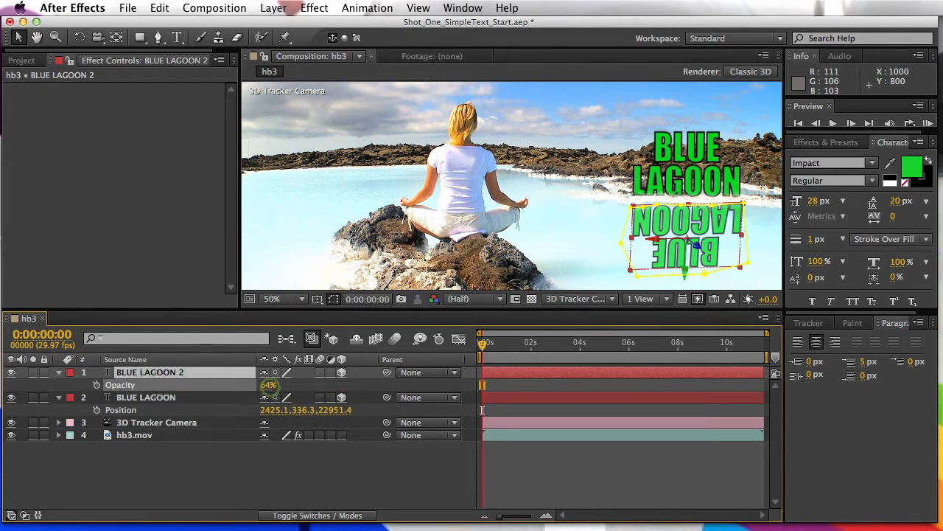
drag(280, 385, 269, 385)
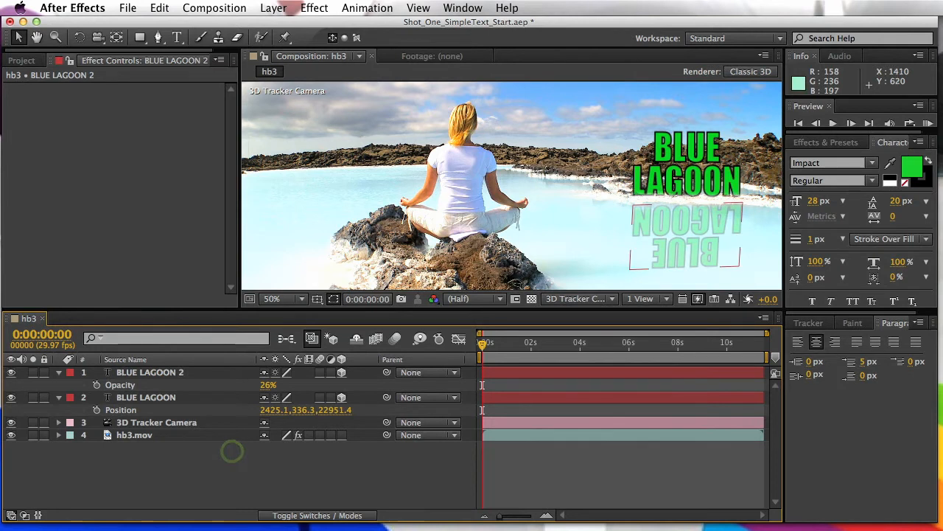
click(150, 371)
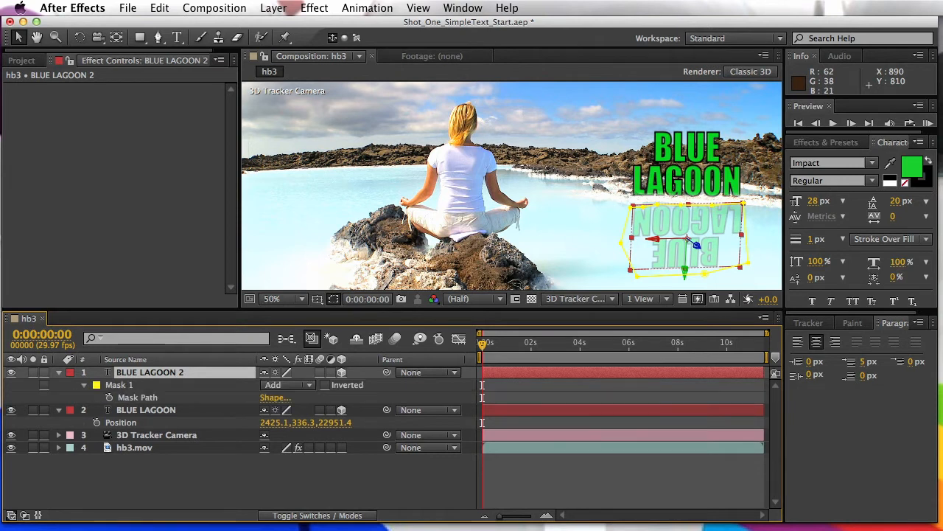
Feather the reflection's Mask 1 to 146 px and scrub to the shot's end to check it.
click(137, 396)
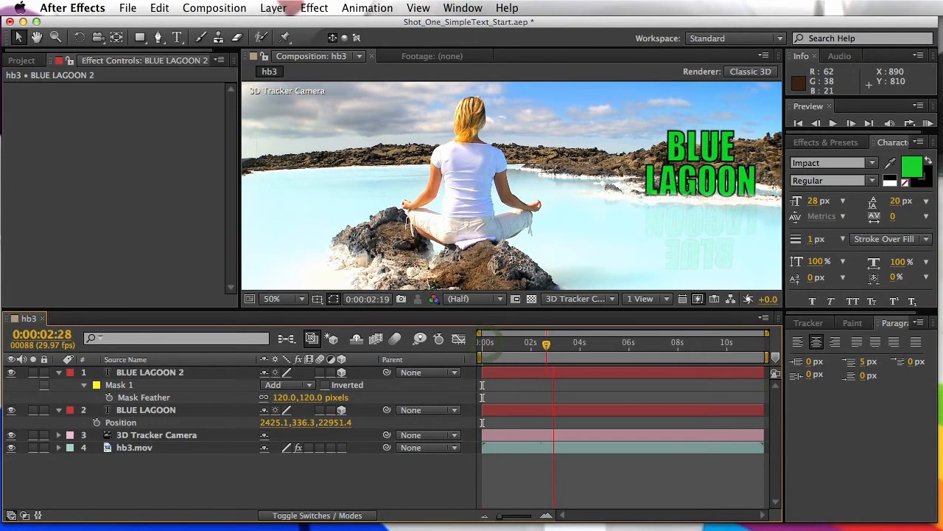
drag(546, 342, 764, 342)
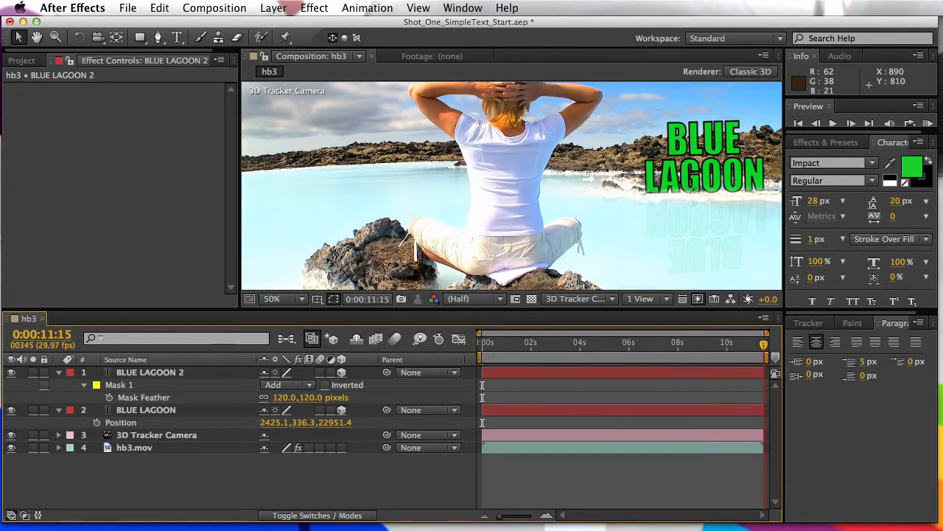
click(516, 342)
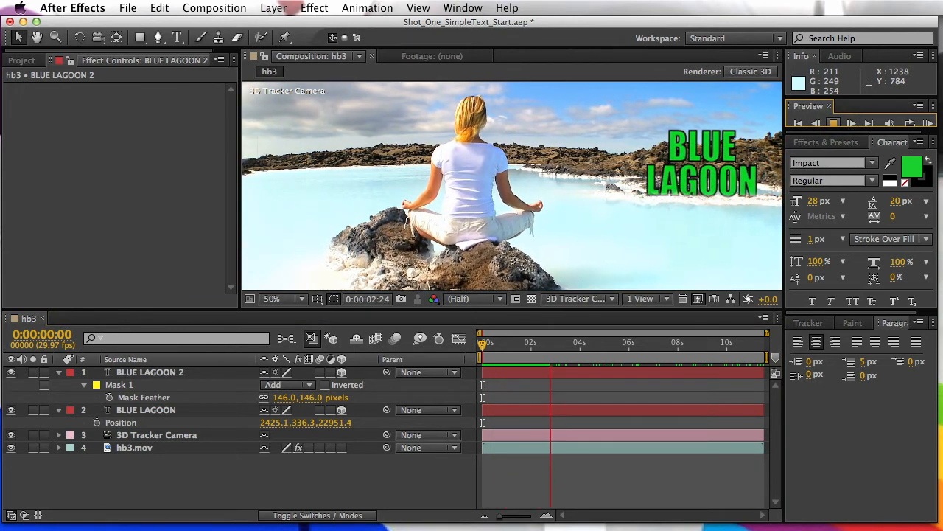
Scrub the reflection's Mask Feather up to 146 pixels to soften its edge.
drag(530, 342, 578, 342)
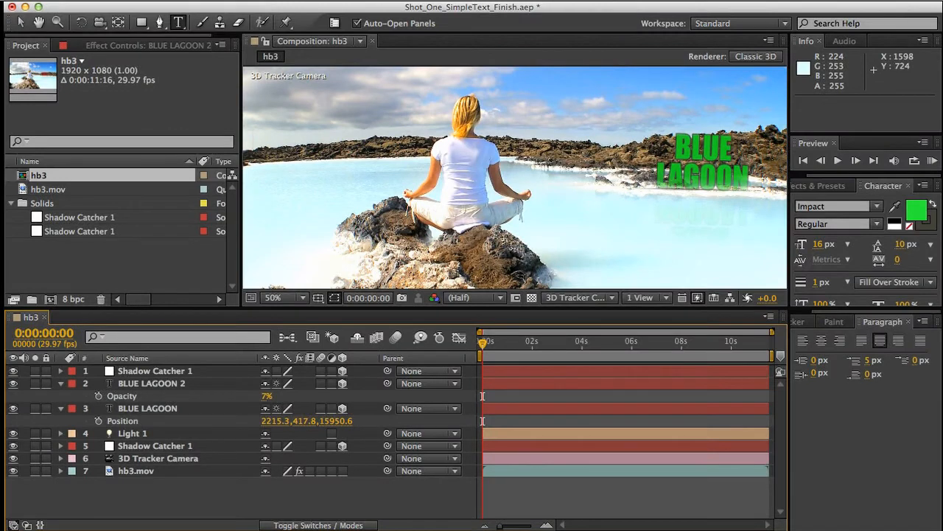
mouse_move(617, 244)
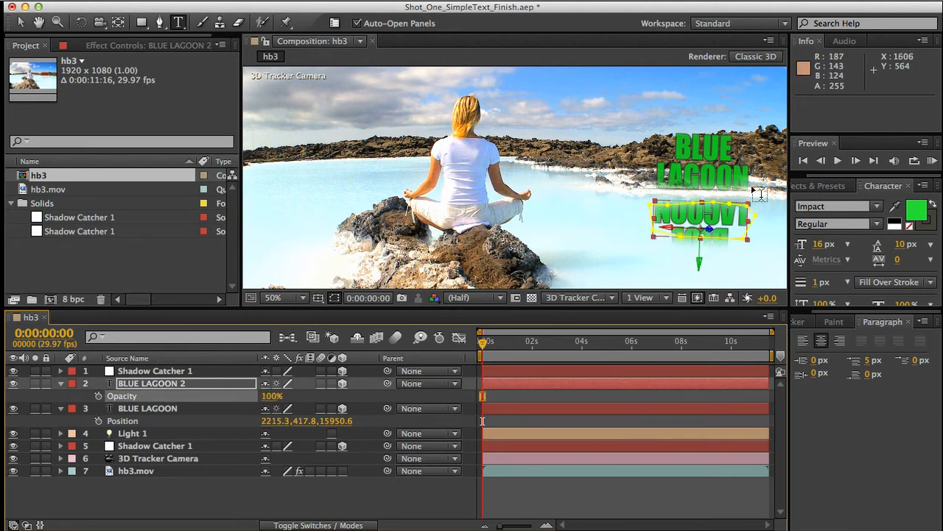
mouse_move(701, 217)
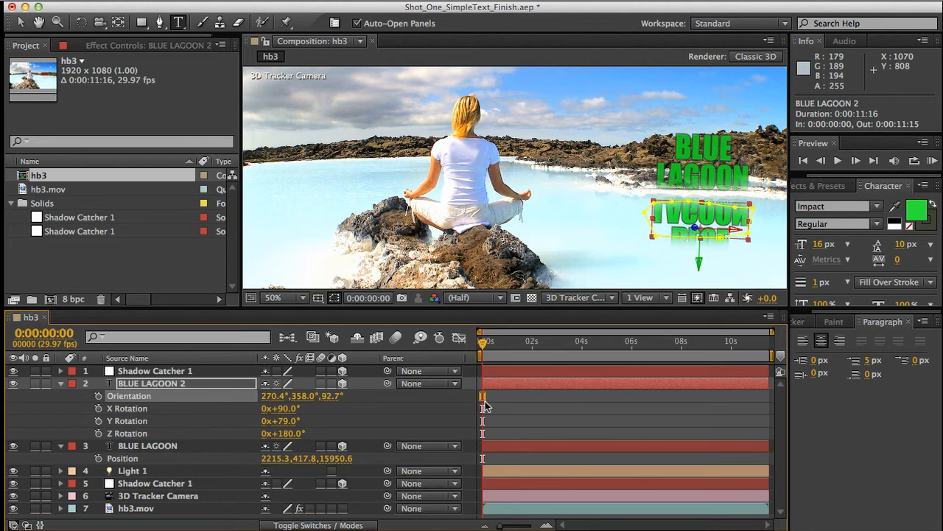
mouse_move(573, 353)
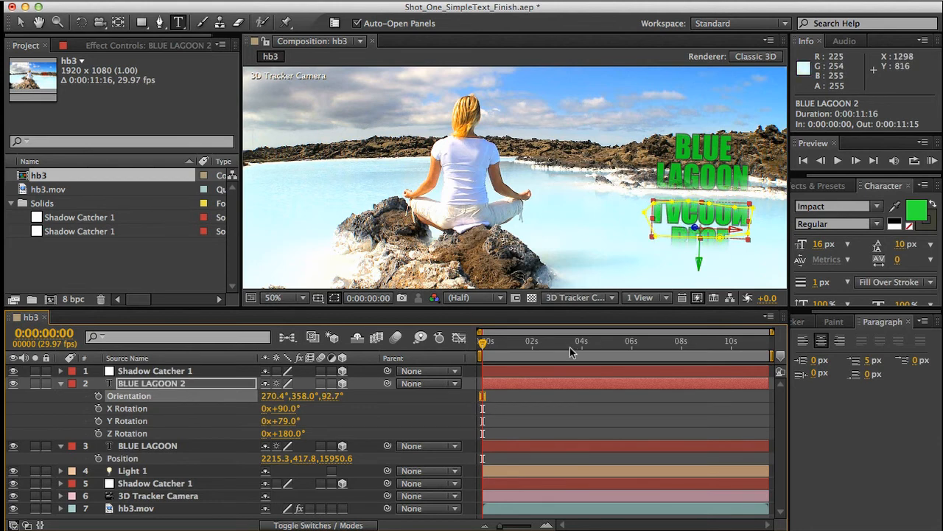
mouse_move(431, 359)
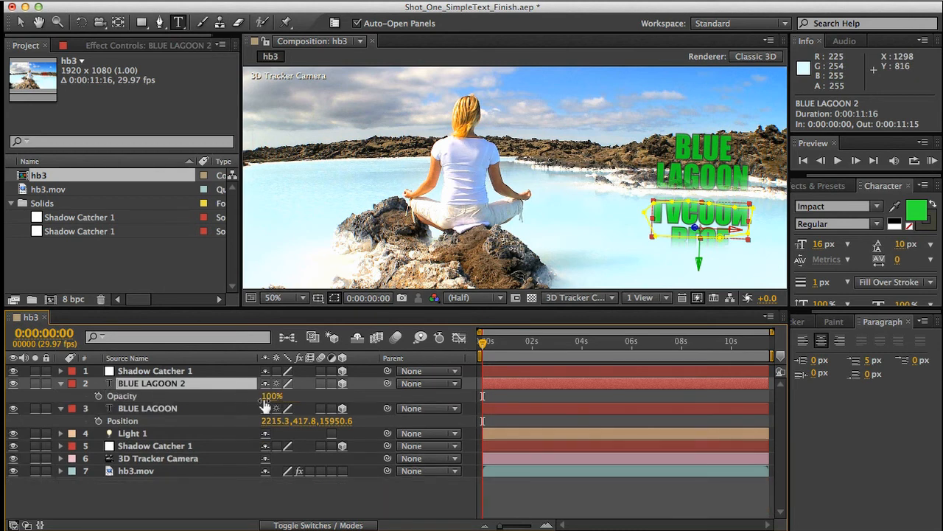
Scrub BLUE LAGOON 2's Opacity down to 17% for a faint reflection.
drag(271, 396, 269, 396)
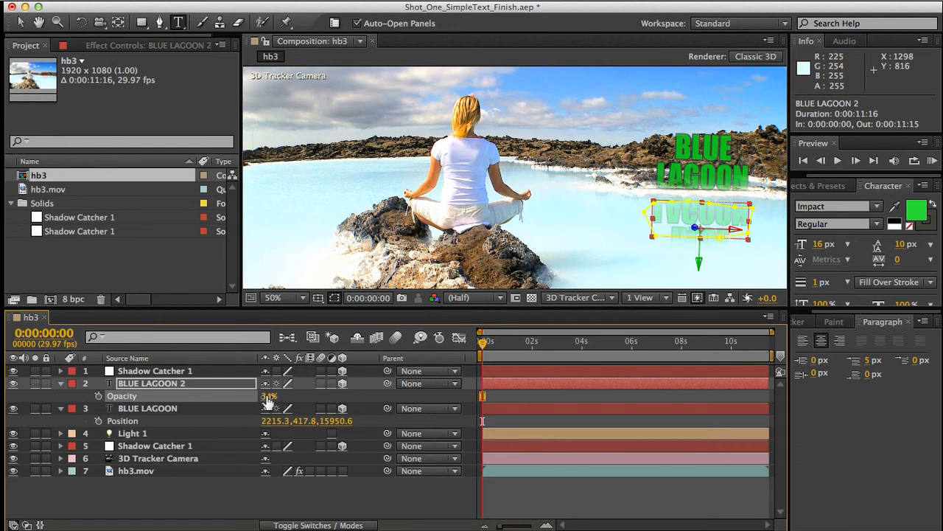
drag(269, 396, 259, 395)
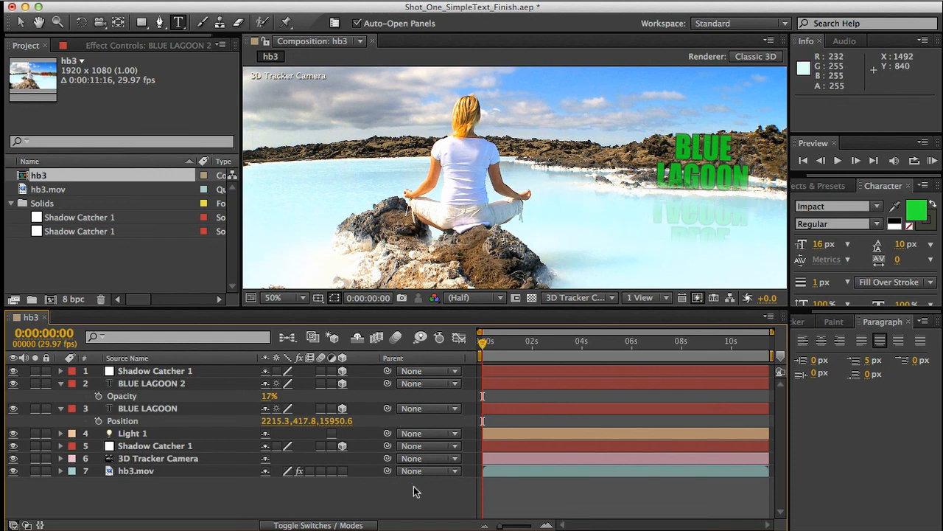
mouse_move(352, 503)
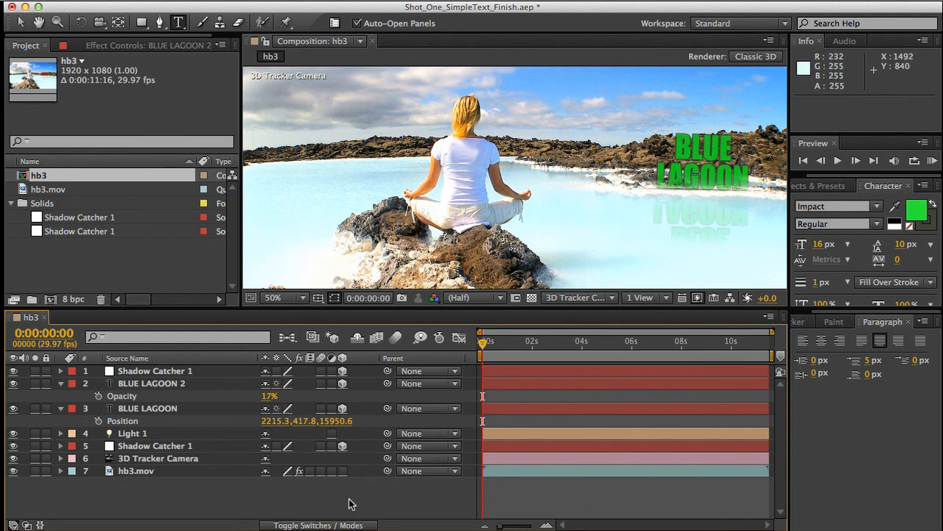